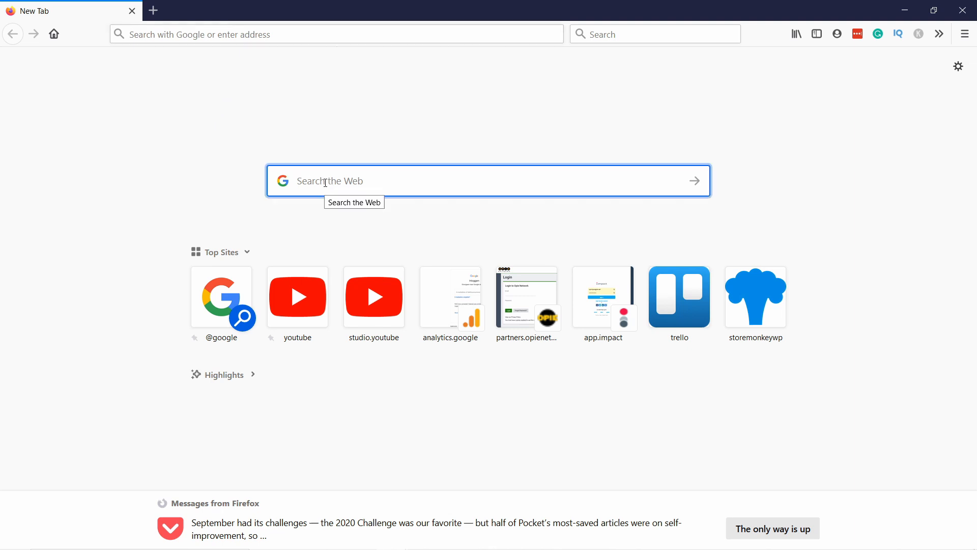
Search Google for 'google developer console' and open the Google Developers Console result
{"action": "type", "text": "google develope"}
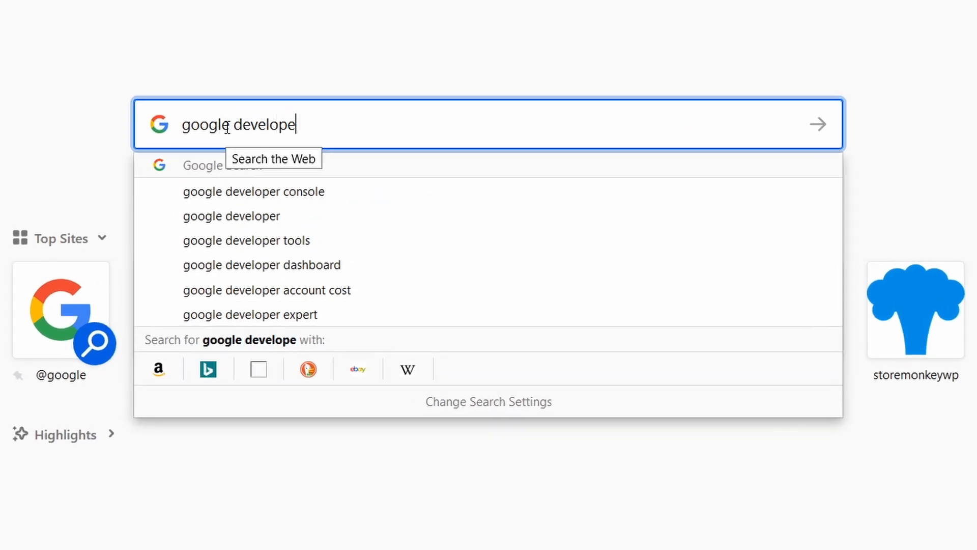
{"action": "left_click", "coordinate": [253, 191]}
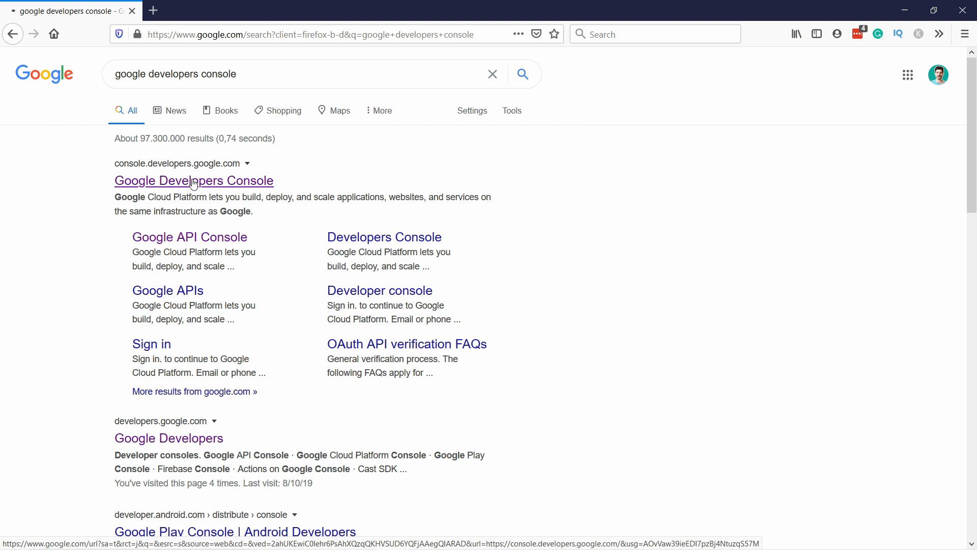
{"action": "left_click", "coordinate": [194, 180]}
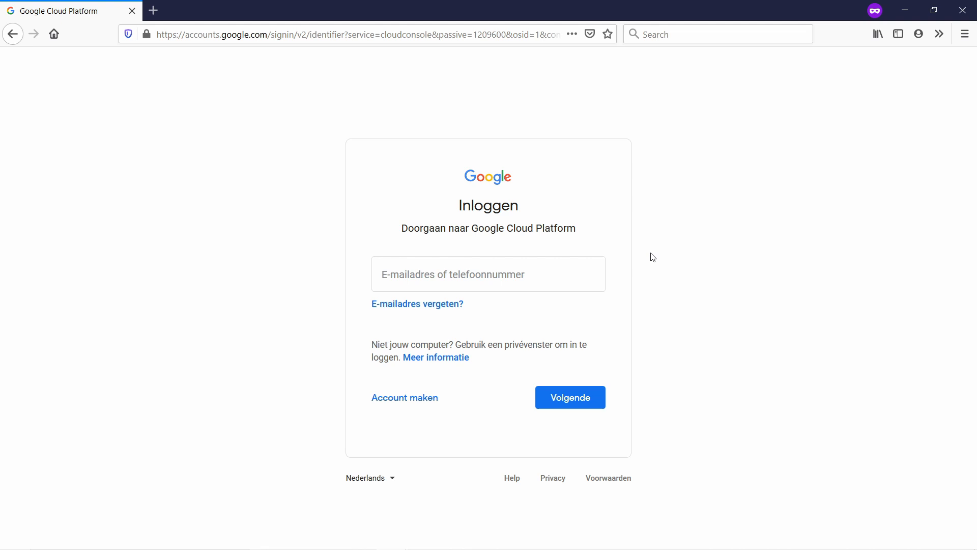
{"action": "mouse_move", "coordinate": [625, 252]}
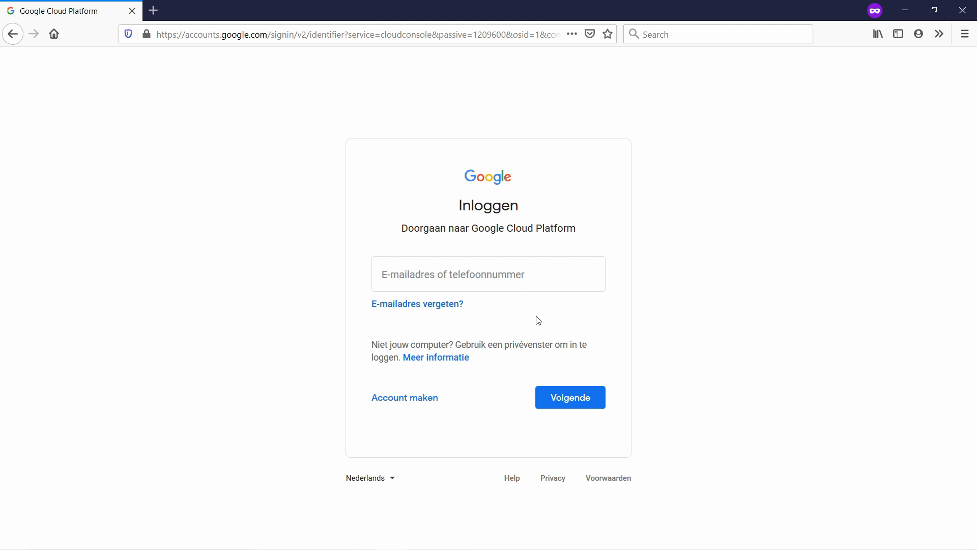
{"action": "mouse_move", "coordinate": [652, 256]}
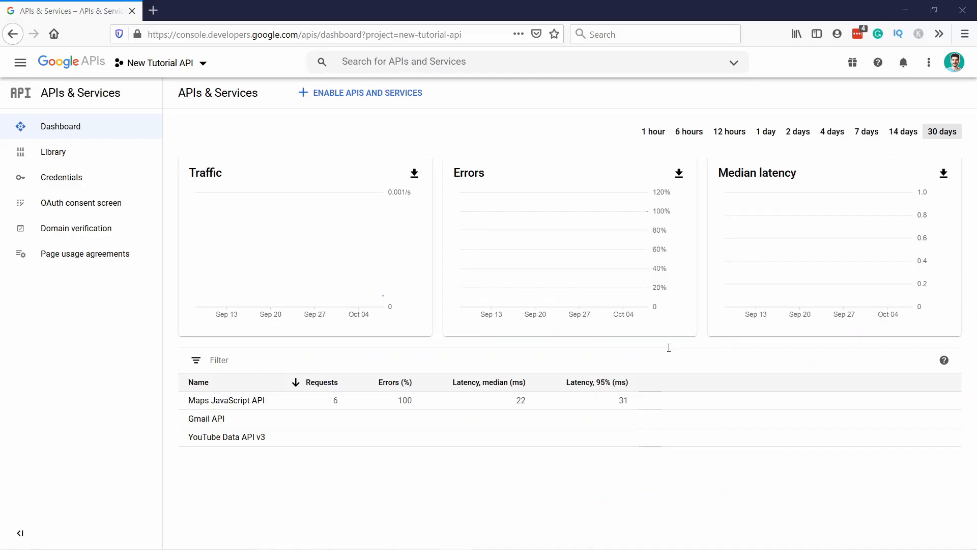
{"action": "mouse_move", "coordinate": [506, 105]}
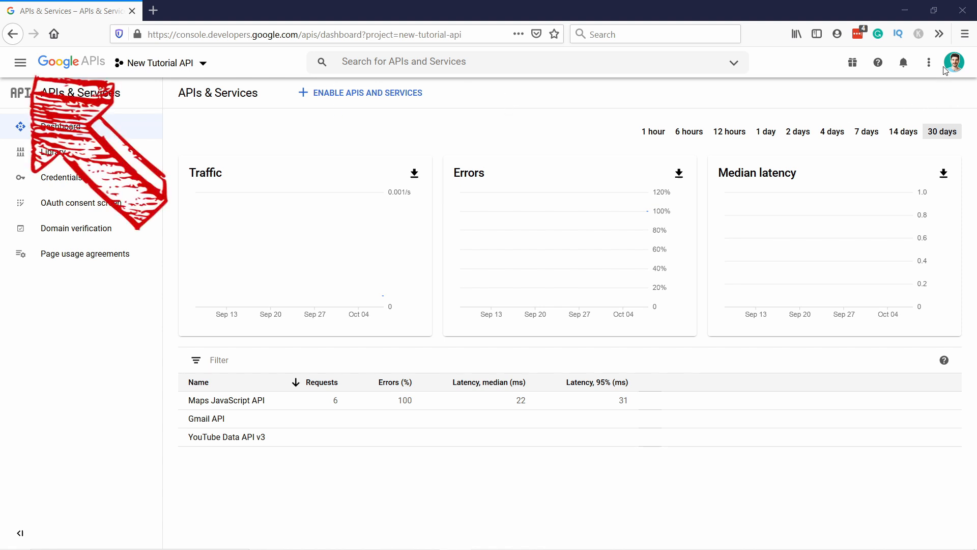
Link a new billing account to New Tutorial API, accepting the terms and starting the $300 free trial
{"action": "left_click", "coordinate": [20, 61]}
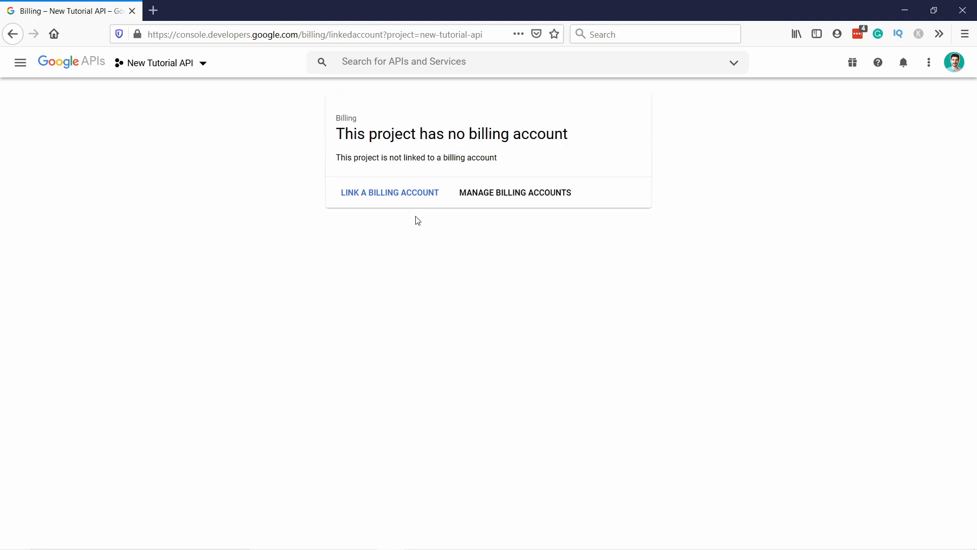
{"action": "left_click", "coordinate": [389, 192]}
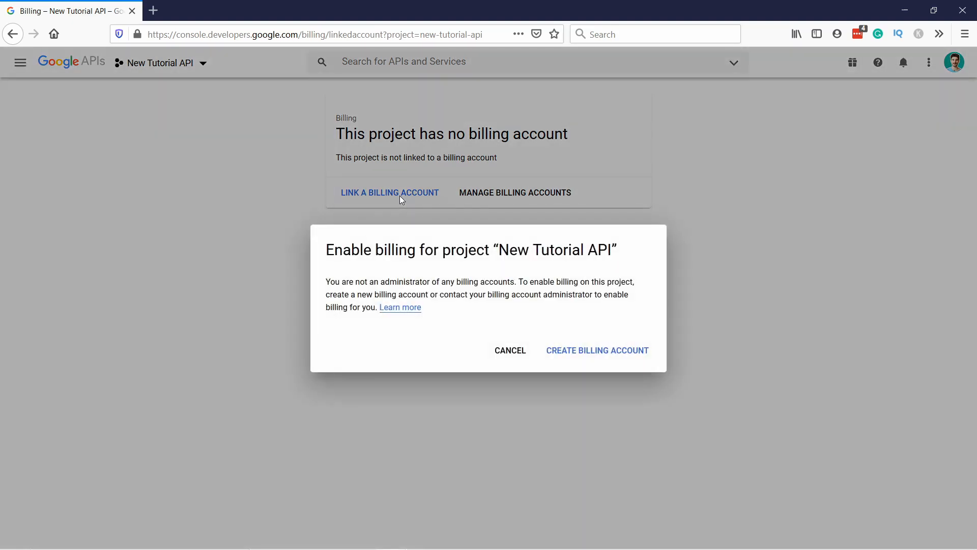
{"action": "left_click", "coordinate": [597, 350]}
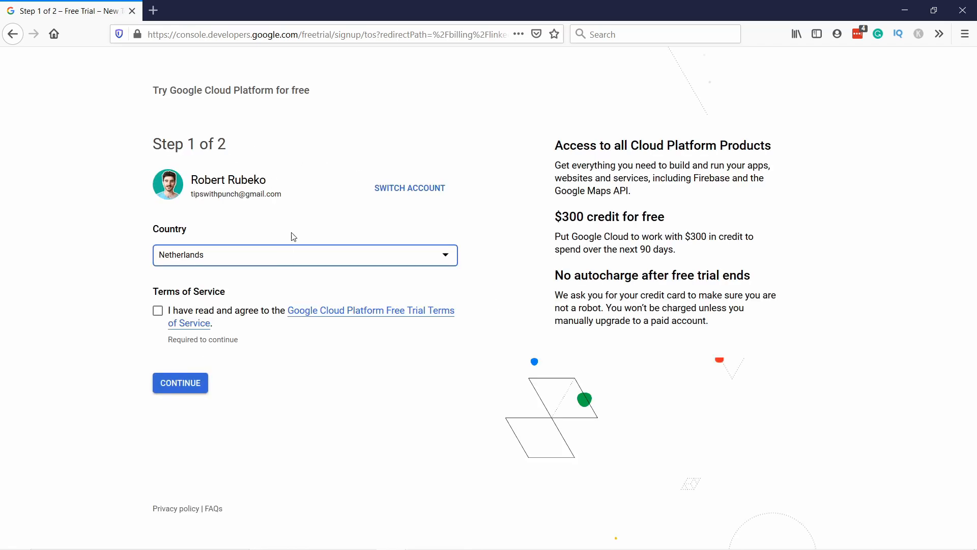
{"action": "left_click", "coordinate": [158, 311]}
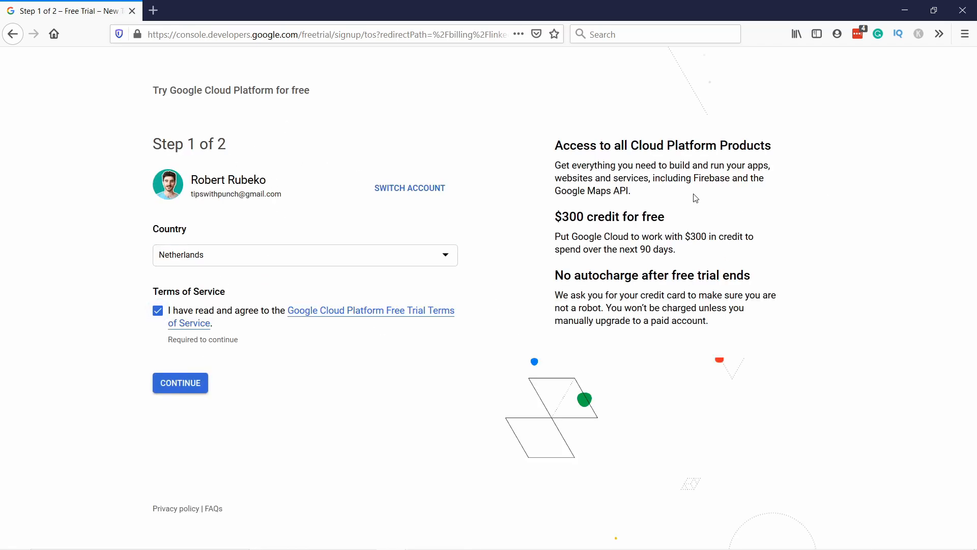
{"action": "mouse_move", "coordinate": [703, 259]}
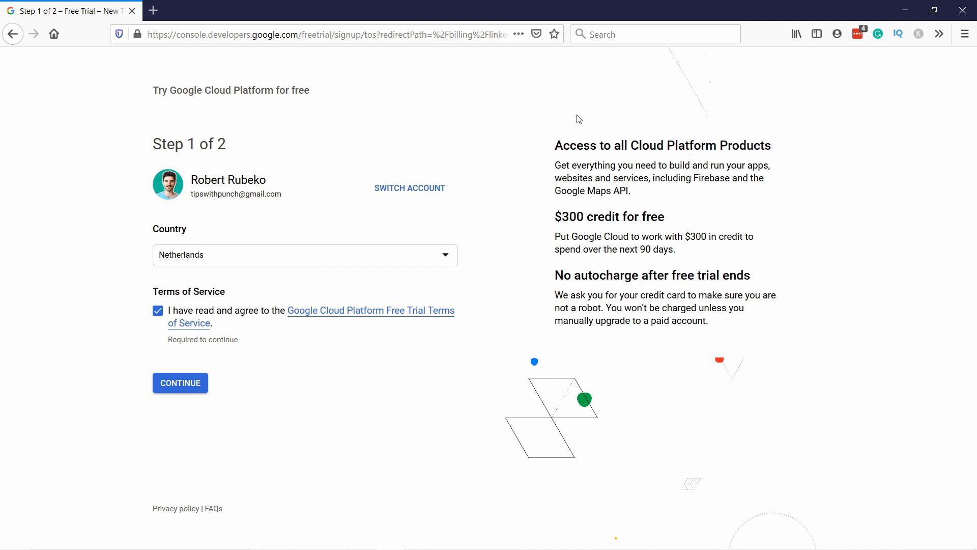
{"action": "mouse_move", "coordinate": [260, 162]}
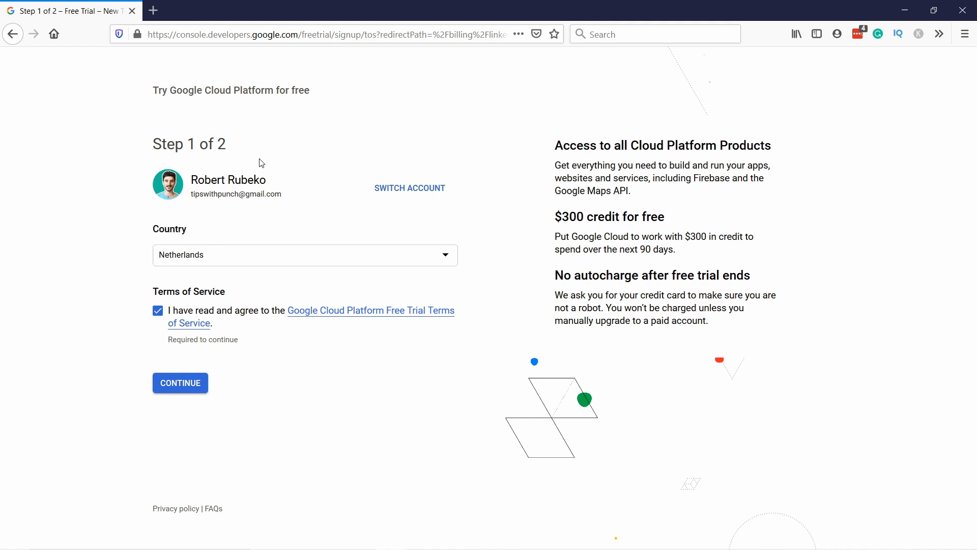
{"action": "mouse_move", "coordinate": [193, 396]}
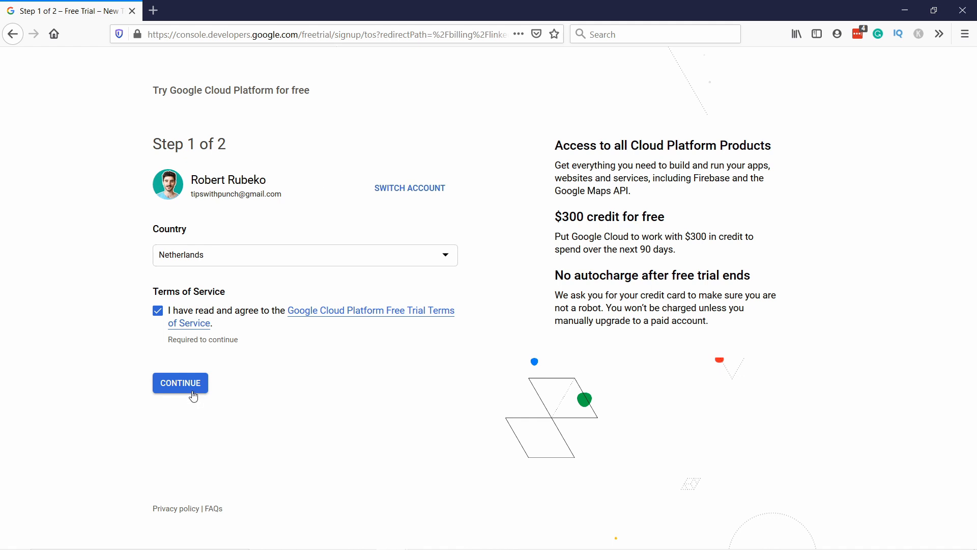
{"action": "left_click", "coordinate": [180, 383]}
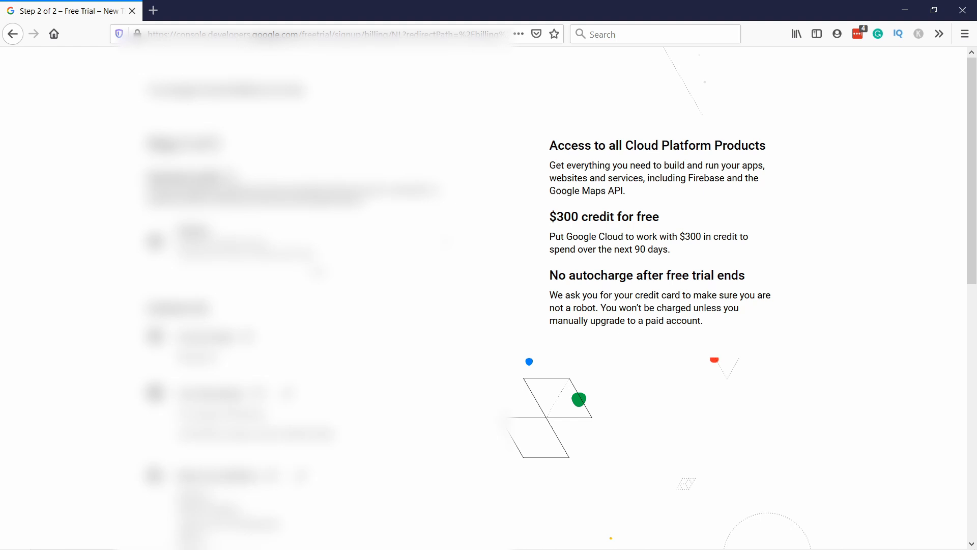
{"action": "scroll", "scroll_direction": "down", "scroll_amount": 3}
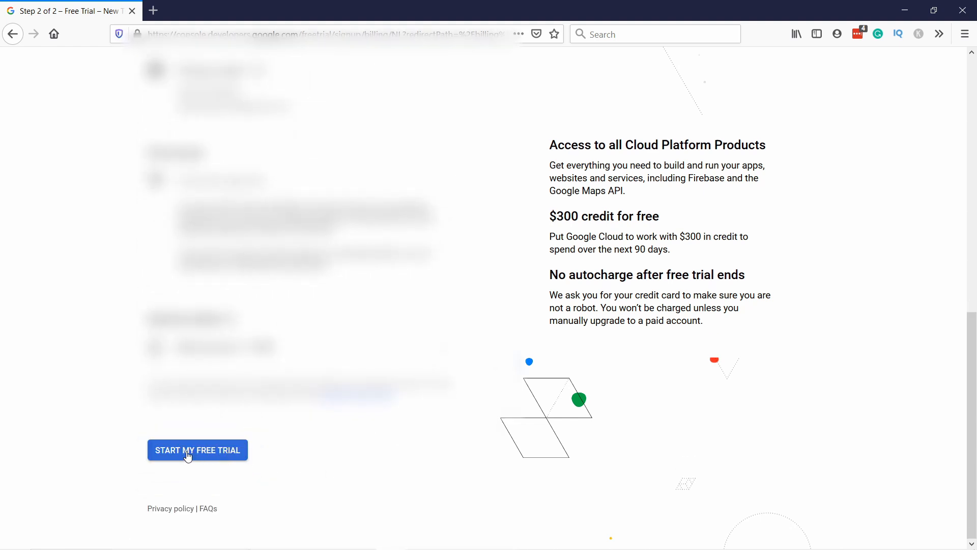
{"action": "left_click", "coordinate": [197, 450]}
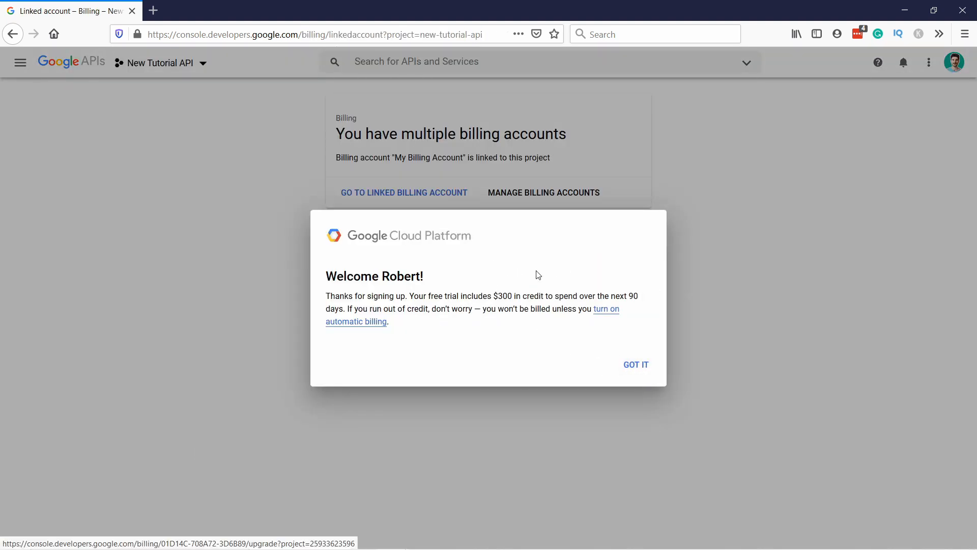
{"action": "mouse_move", "coordinate": [641, 324]}
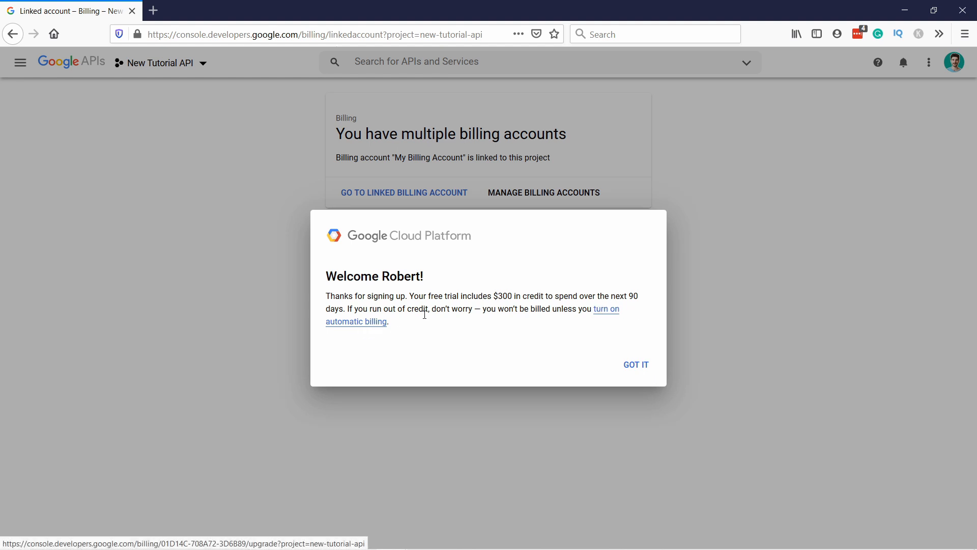
{"action": "mouse_move", "coordinate": [472, 317]}
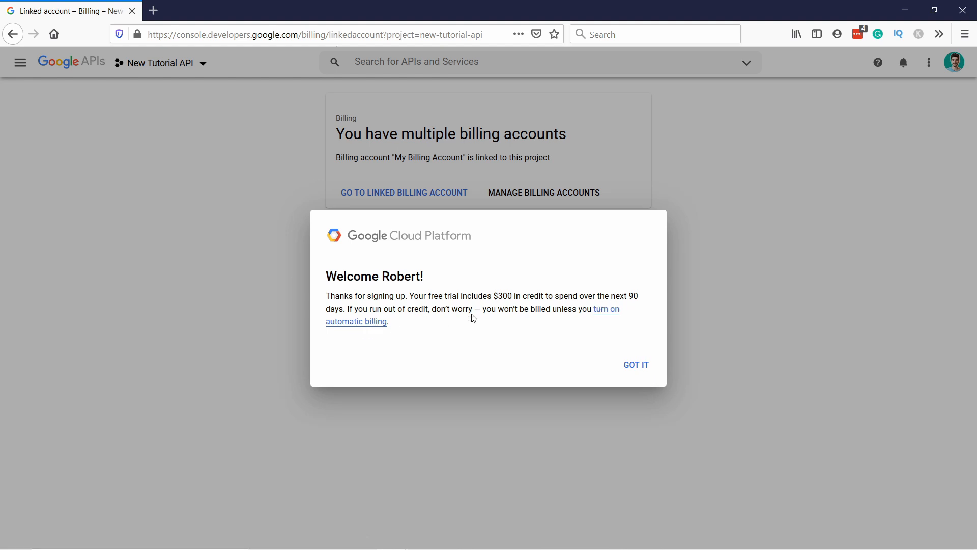
{"action": "mouse_move", "coordinate": [460, 321]}
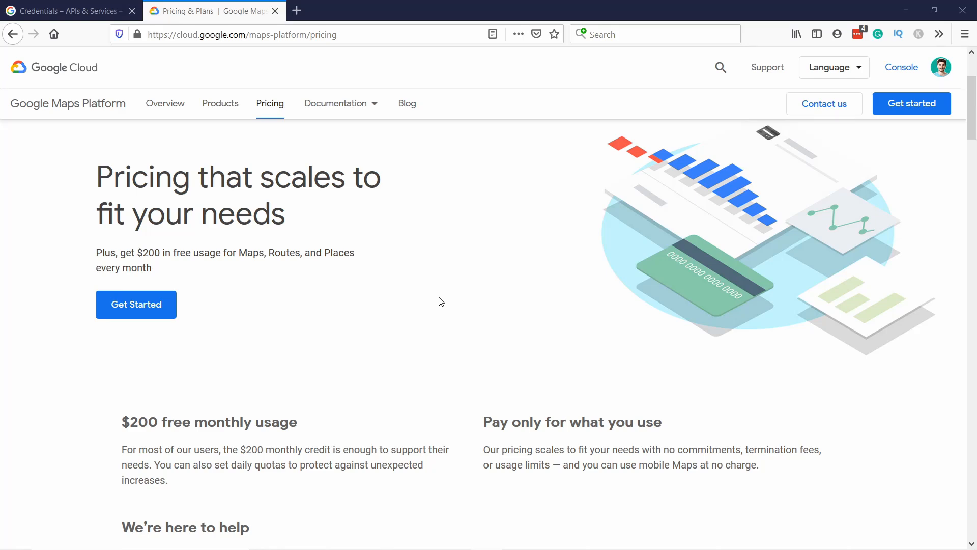
Scroll through the Maps pricing table, reviewing the Static and Dynamic Maps prices
{"action": "scroll", "scroll_direction": "down", "scroll_amount": 3}
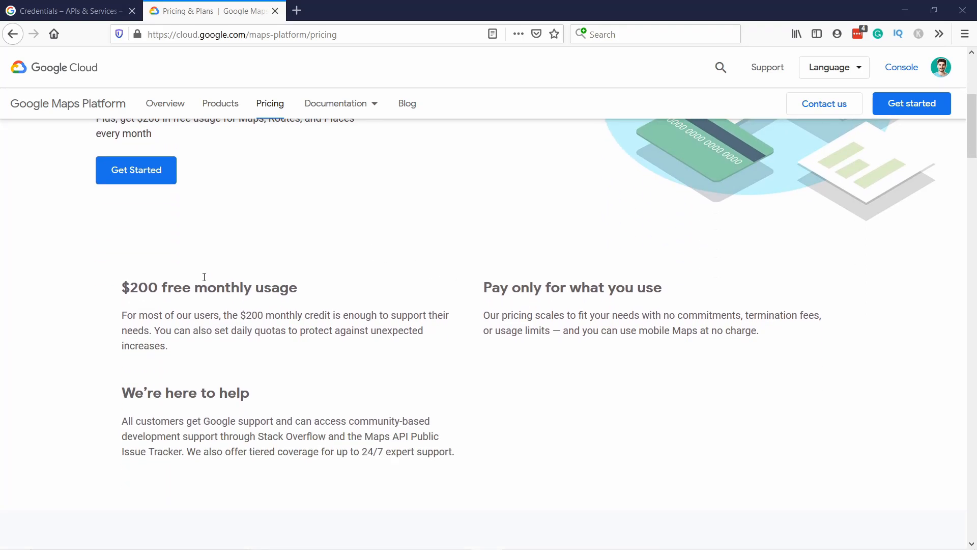
{"action": "mouse_move", "coordinate": [247, 289]}
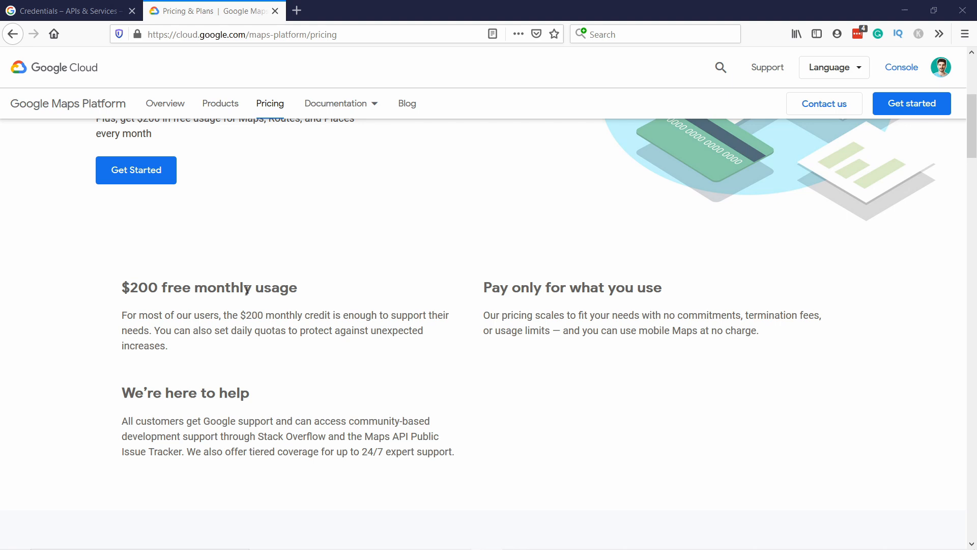
{"action": "scroll", "scroll_direction": "down", "scroll_amount": 3}
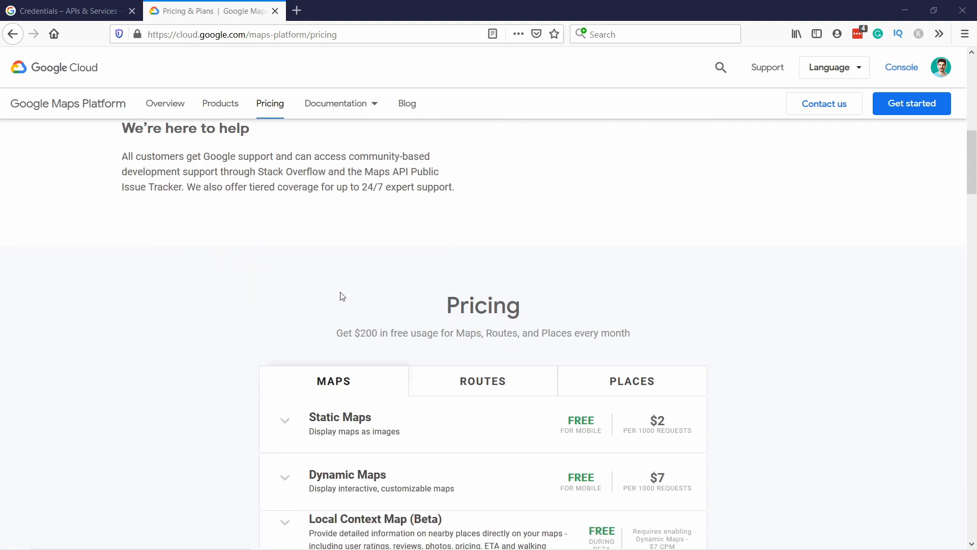
{"action": "scroll", "scroll_direction": "down", "scroll_amount": 3}
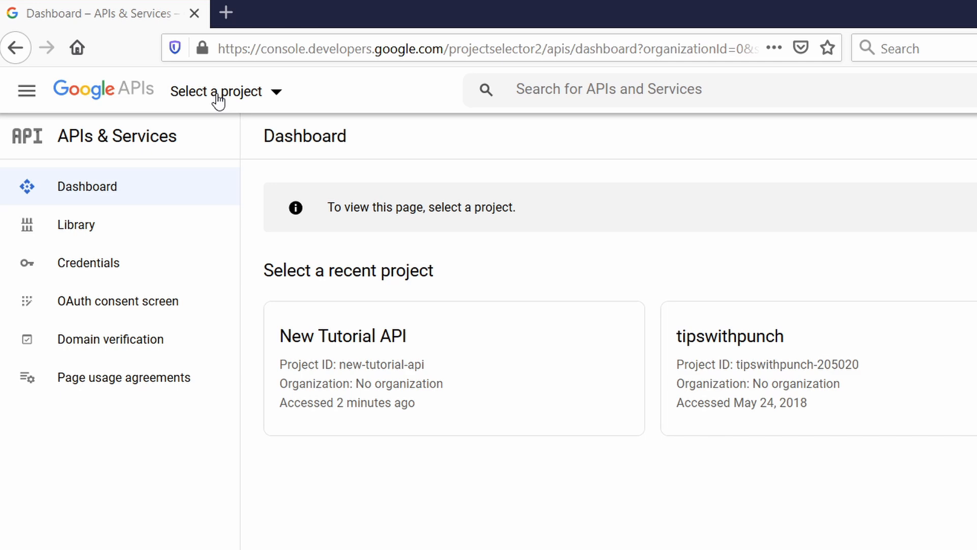
From the project list, create a new project with the name 'punchsalad'
{"action": "left_click", "coordinate": [217, 92]}
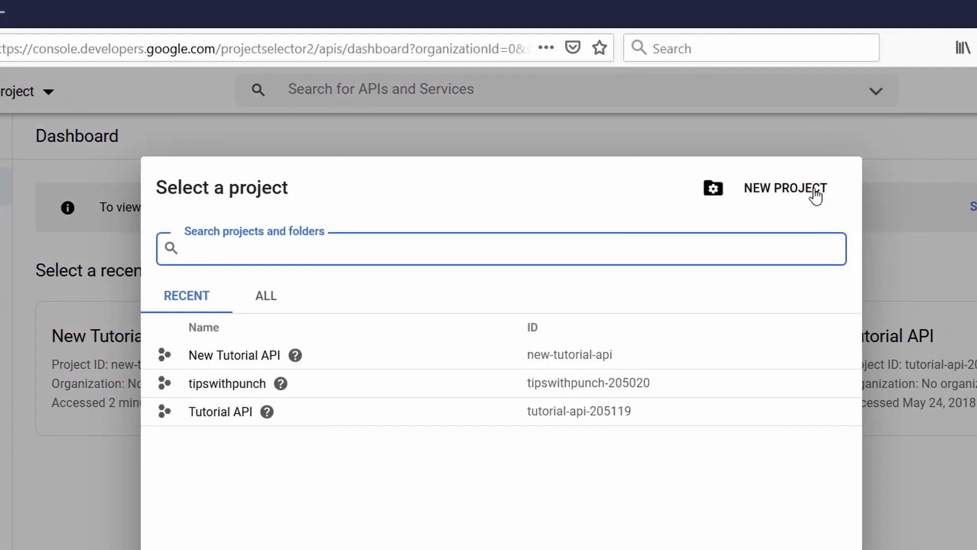
{"action": "left_click", "coordinate": [786, 188]}
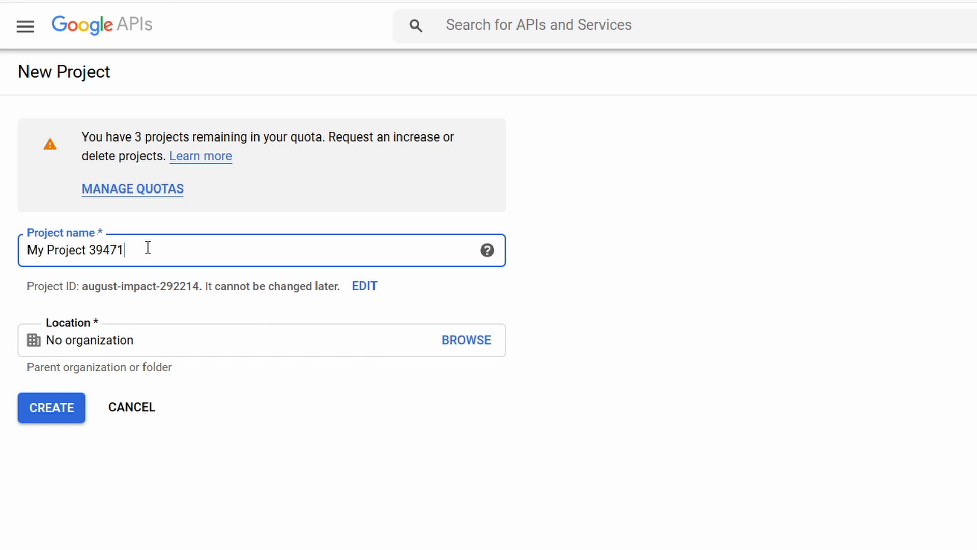
{"action": "type", "text": "p"}
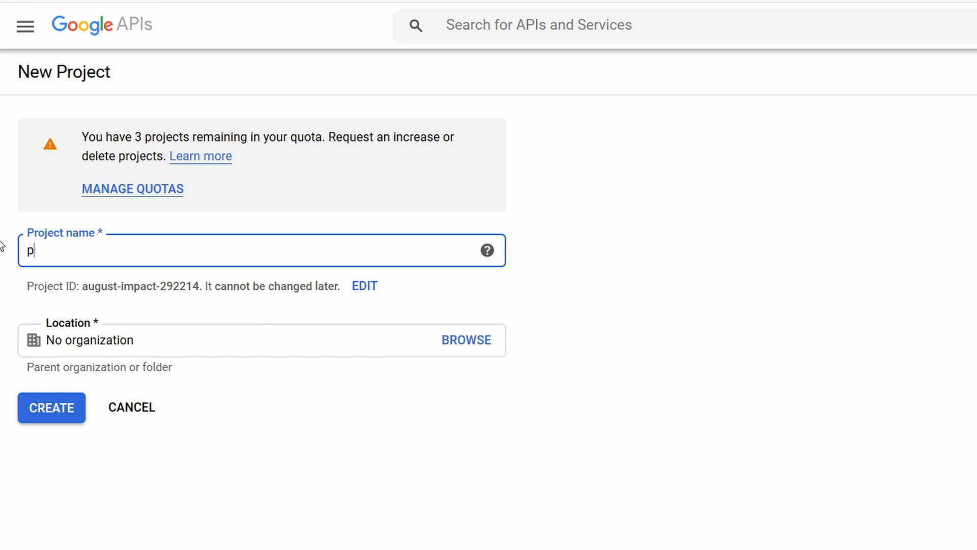
{"action": "type", "text": "unchsala"}
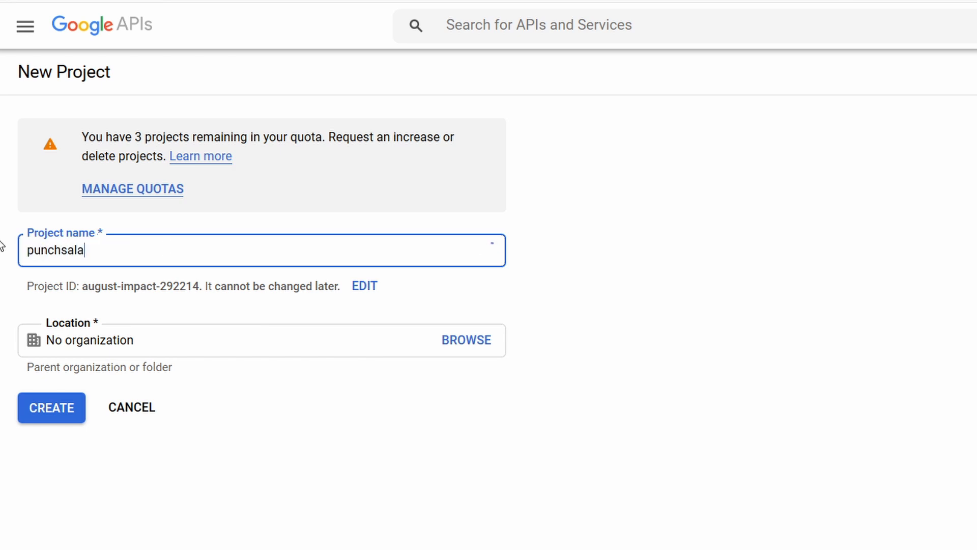
{"action": "type", "text": "d"}
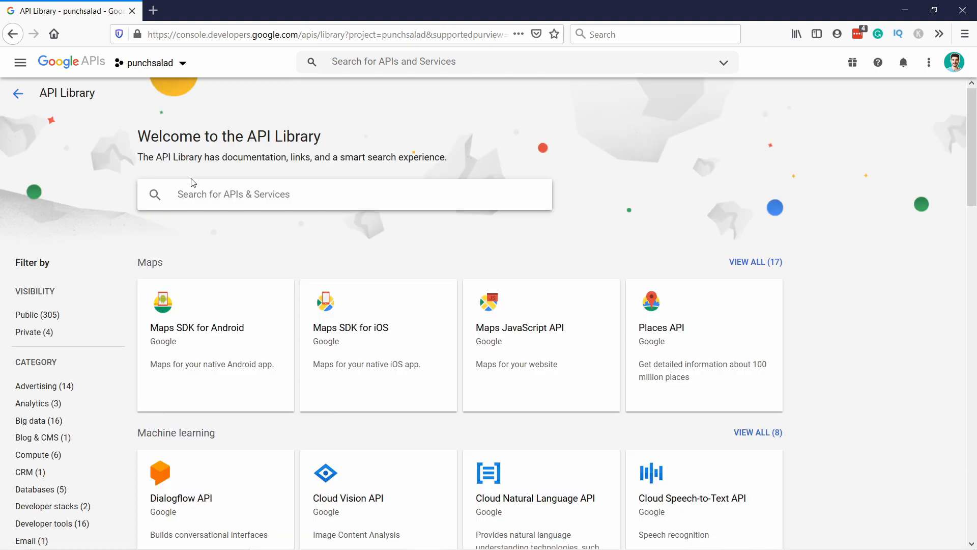
Search the API Library for 'map', enable Maps JavaScript API, and return to APIs & Services
{"action": "type", "text": "maps"}
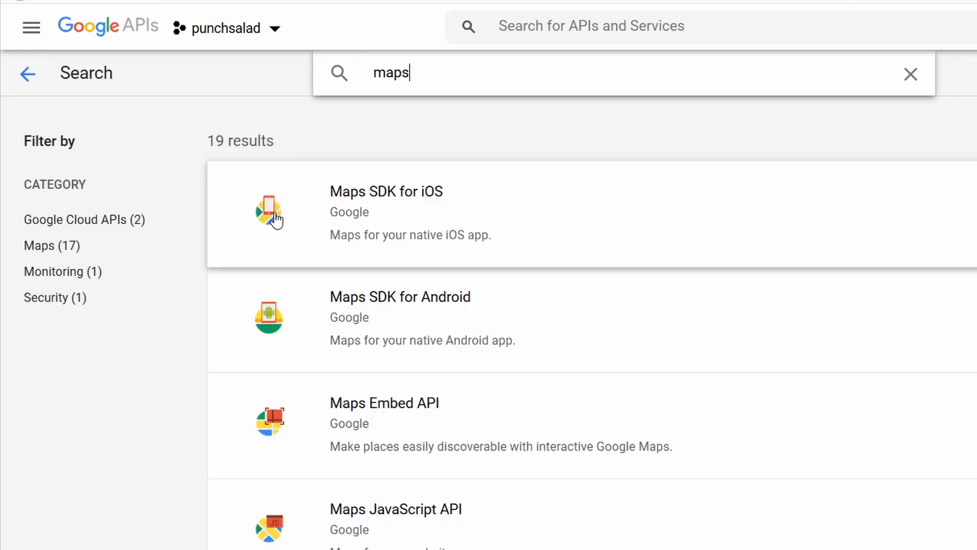
{"action": "scroll", "scroll_direction": "down", "scroll_amount": 3}
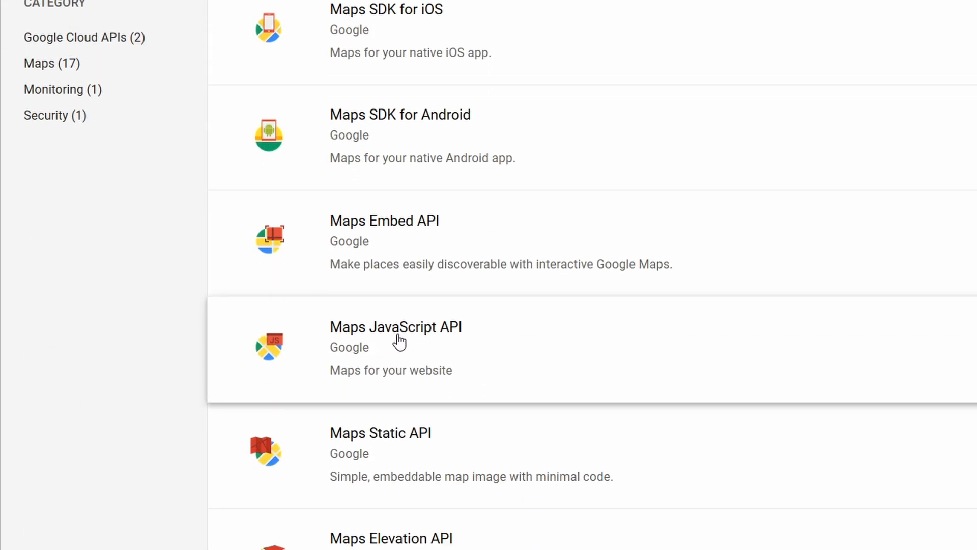
{"action": "left_click", "coordinate": [396, 327]}
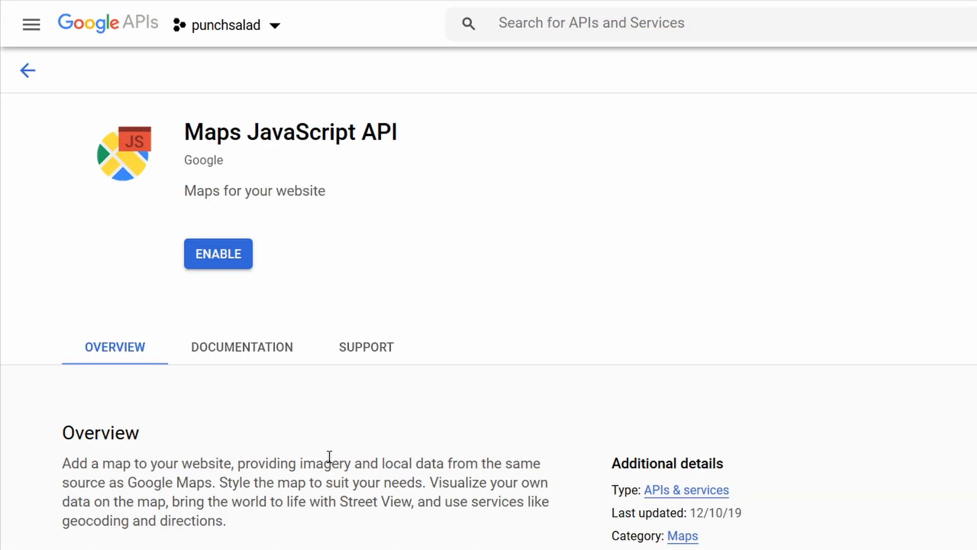
{"action": "left_click", "coordinate": [218, 254]}
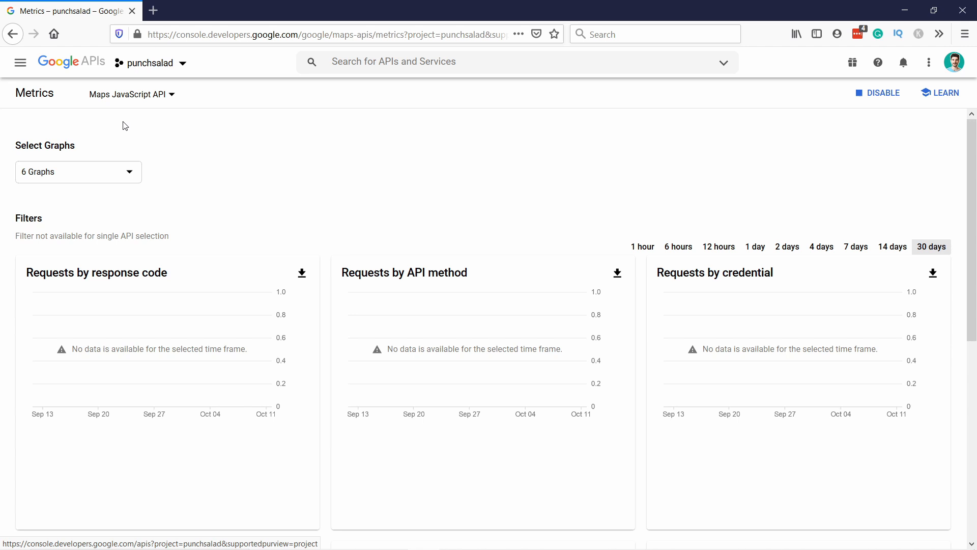
{"action": "left_click", "coordinate": [72, 61]}
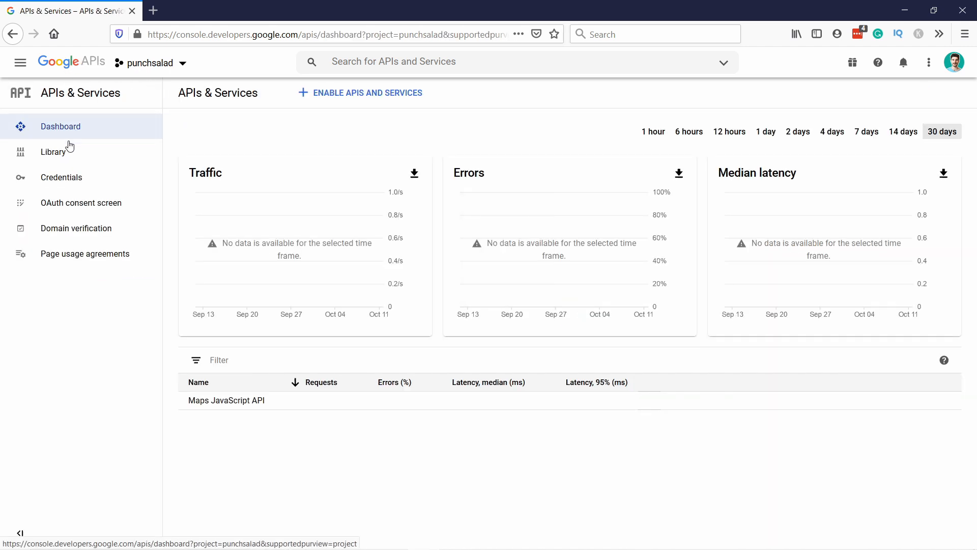
Search the API Library for 'places' and enable the Places API
{"action": "left_click", "coordinate": [53, 151]}
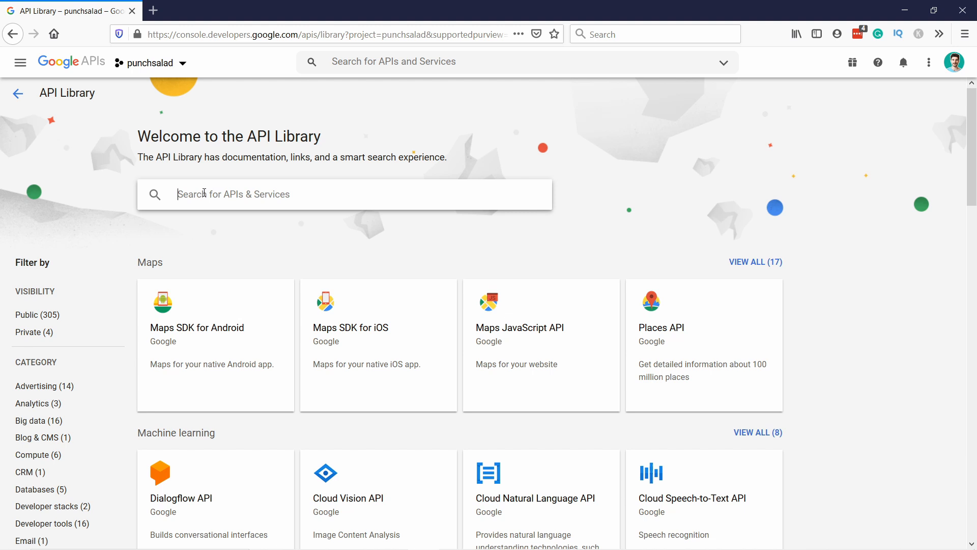
{"action": "type", "text": "places"}
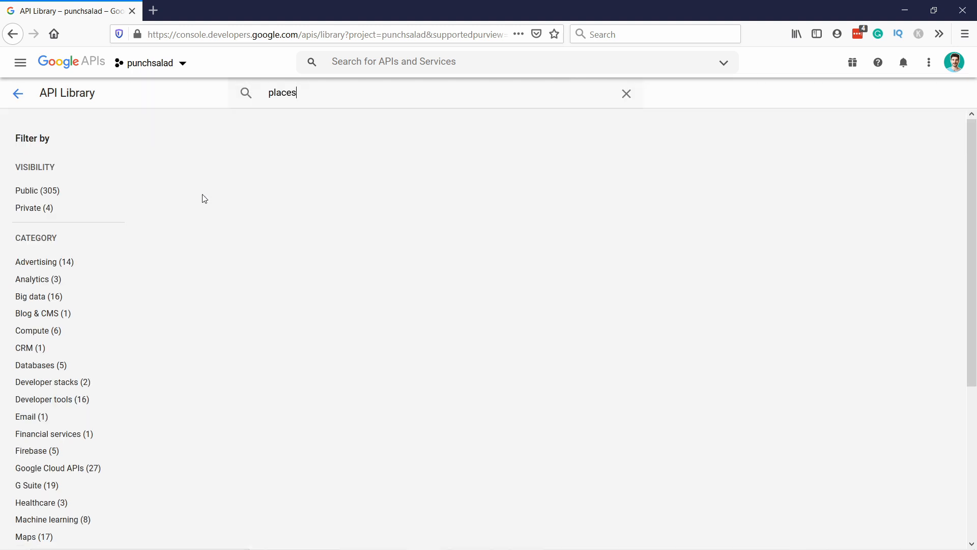
{"action": "key", "text": "Enter"}
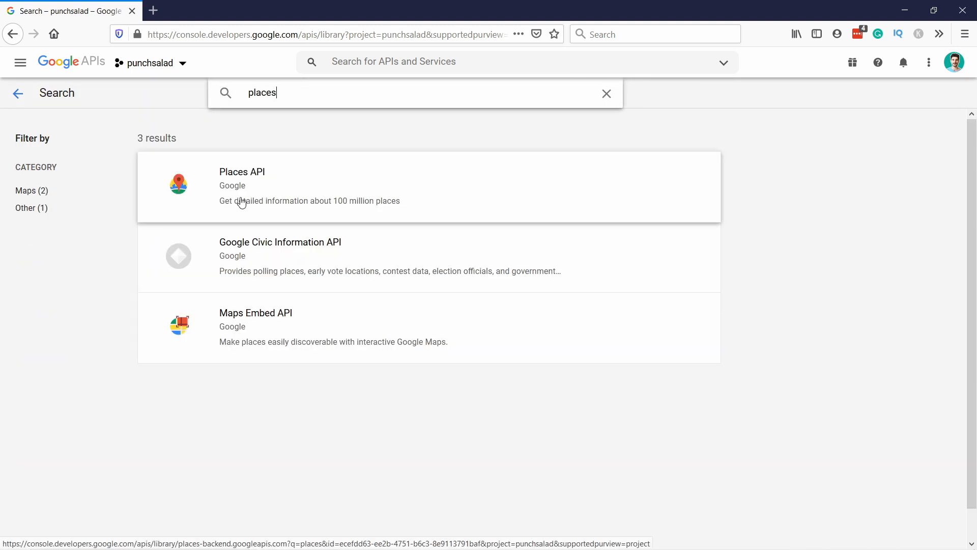
{"action": "left_click", "coordinate": [242, 185]}
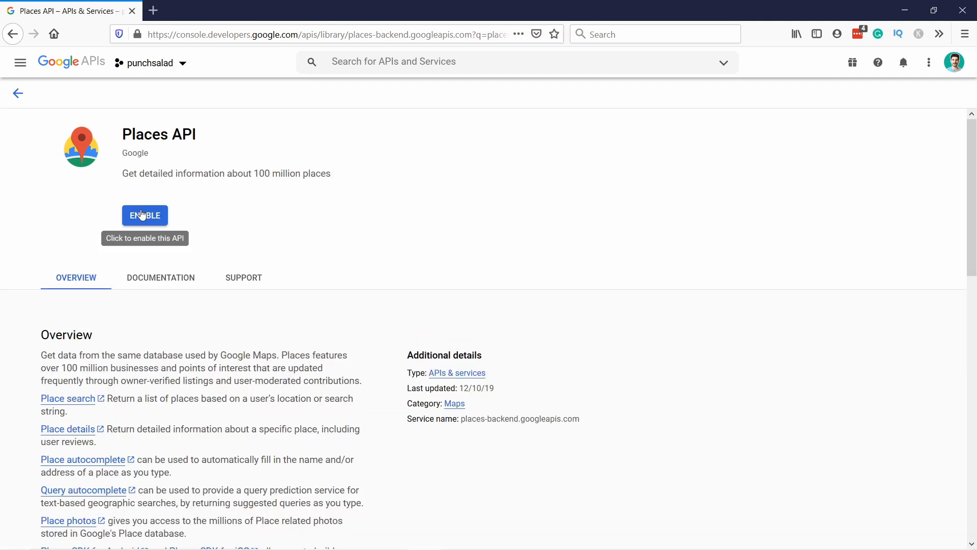
{"action": "left_click", "coordinate": [145, 215]}
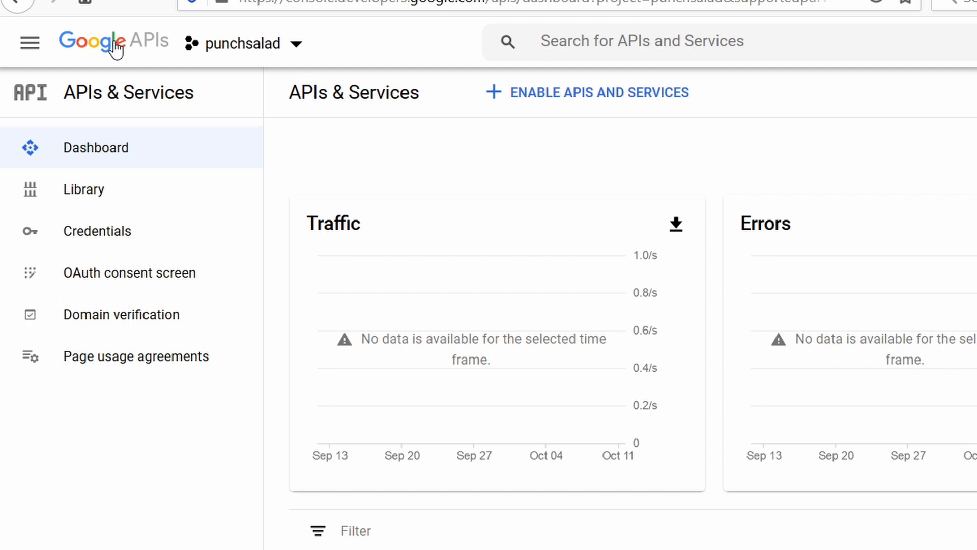
Go to the punchsalad Credentials page, which lists no API keys yet
{"action": "left_click", "coordinate": [100, 231]}
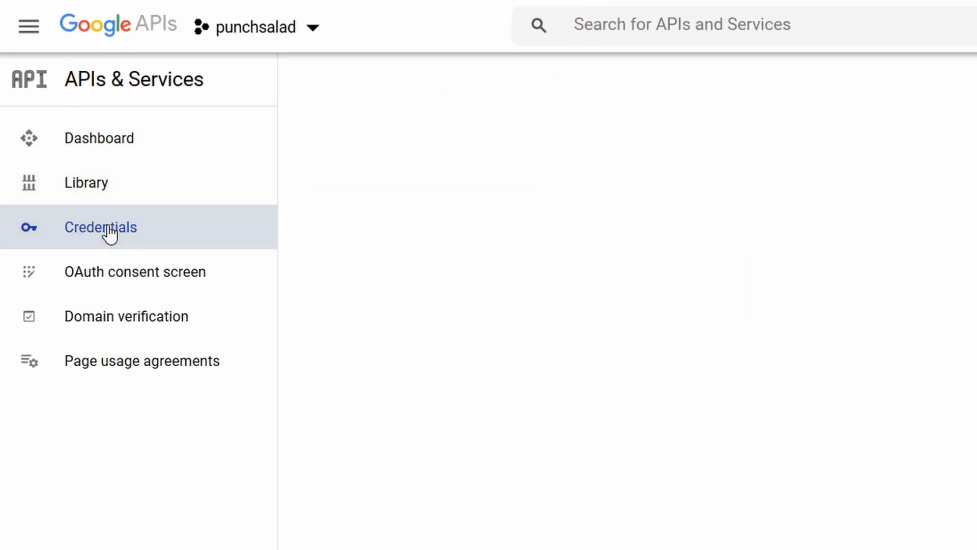
{"action": "left_click", "coordinate": [108, 234]}
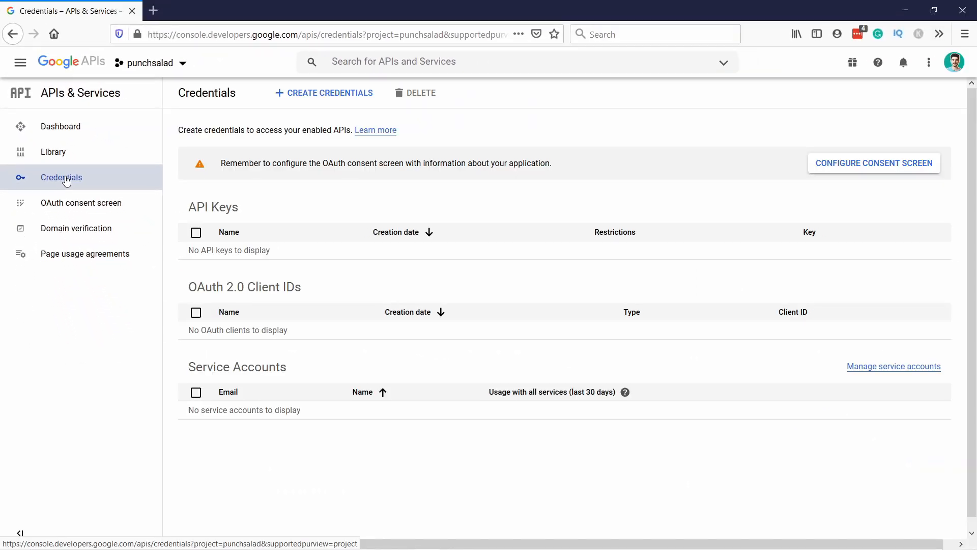
{"action": "mouse_move", "coordinate": [255, 158]}
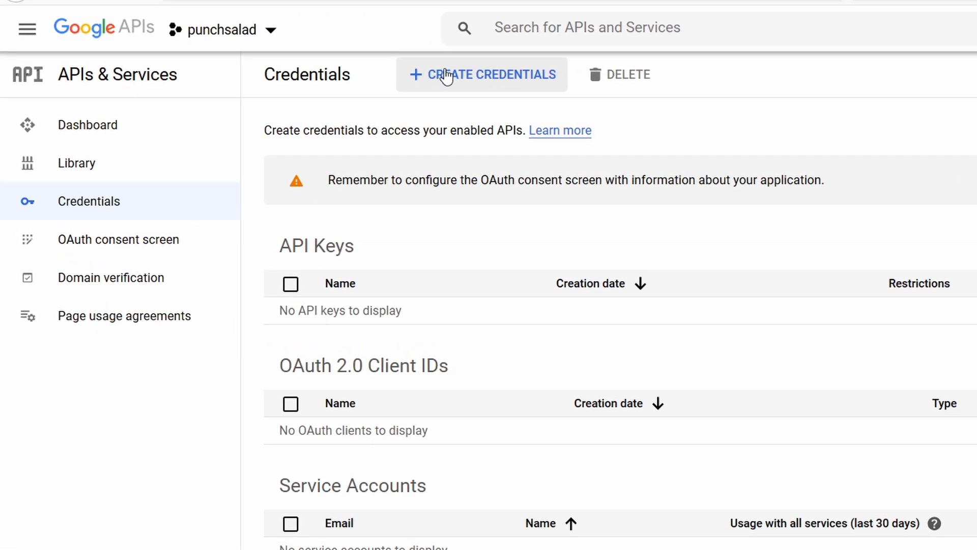
{"action": "left_click", "coordinate": [481, 75]}
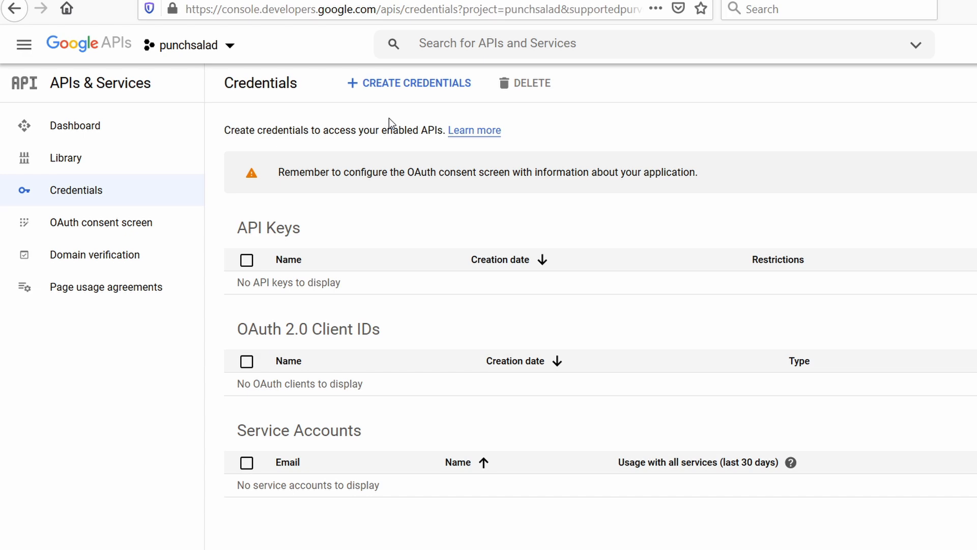
Create a new API key ('API key 1') and copy its value
{"action": "left_click", "coordinate": [409, 83]}
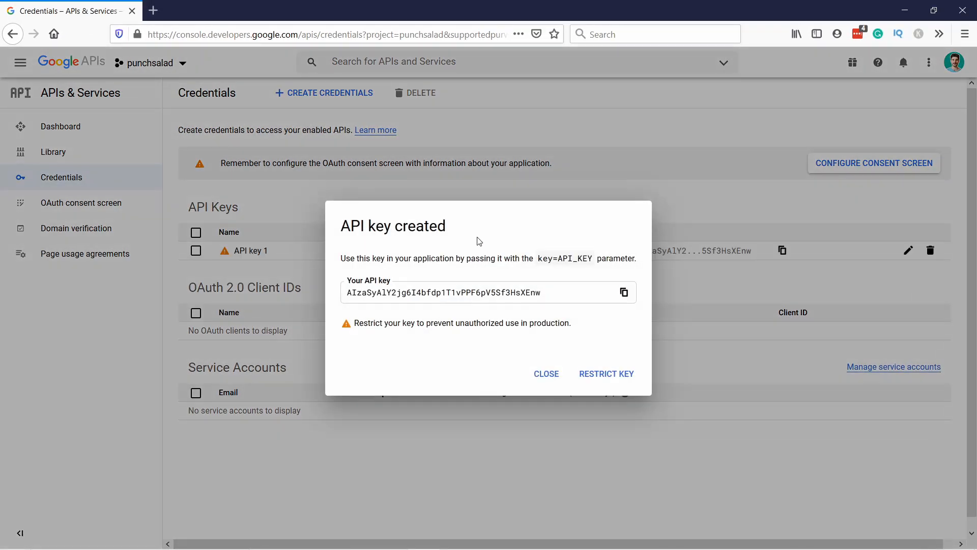
{"action": "mouse_move", "coordinate": [631, 298]}
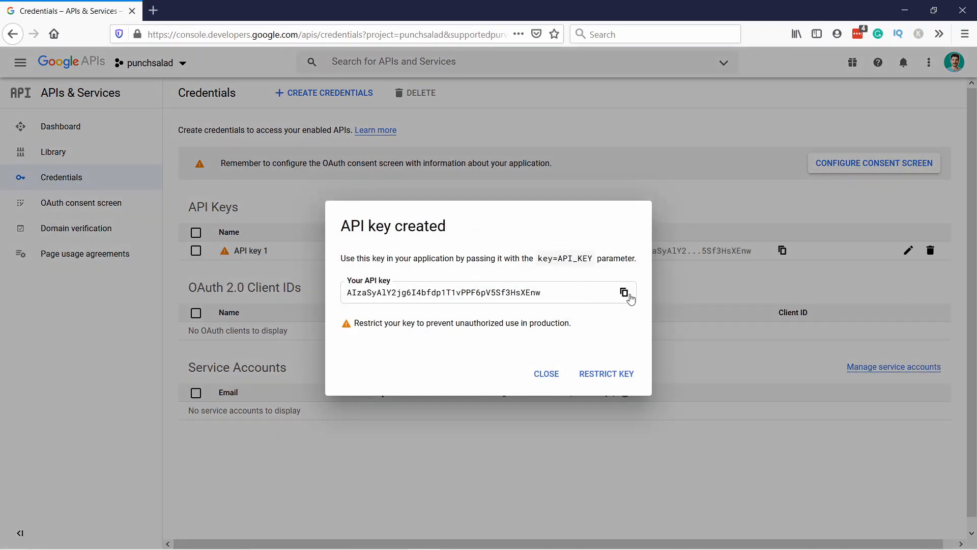
{"action": "left_click", "coordinate": [624, 292]}
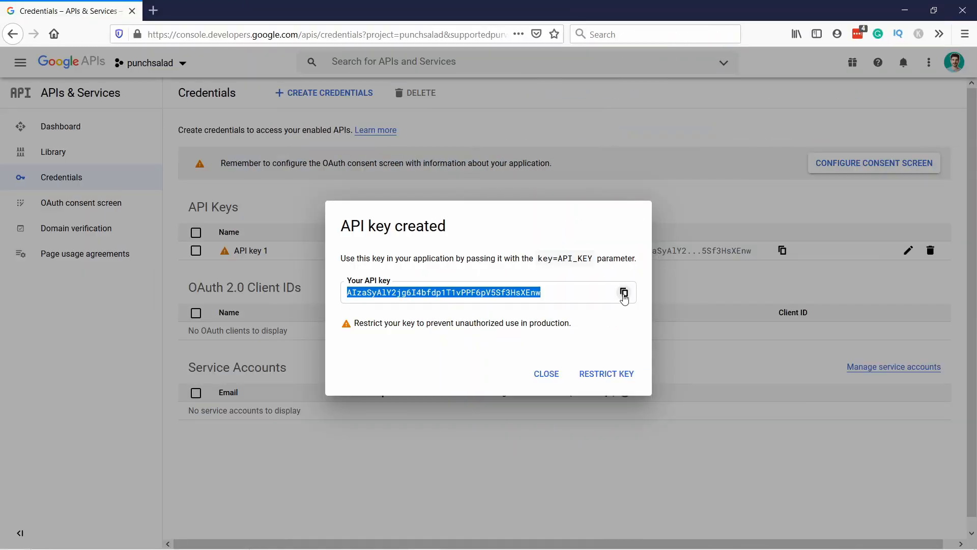
{"action": "mouse_move", "coordinate": [614, 378]}
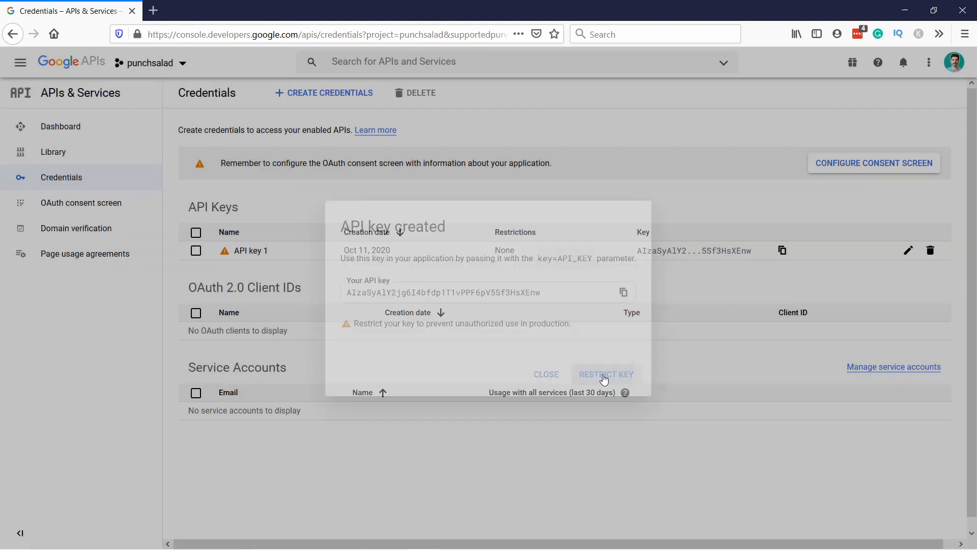
Rename the key 'restrict only to my website' and restrict it to HTTP referrers (web sites)
{"action": "left_click", "coordinate": [605, 374]}
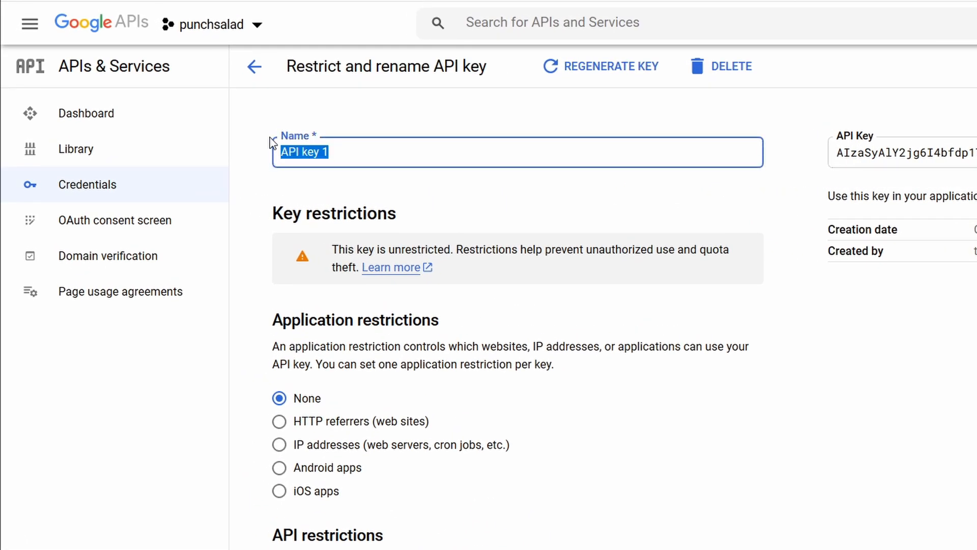
{"action": "type", "text": "restrict only to my"}
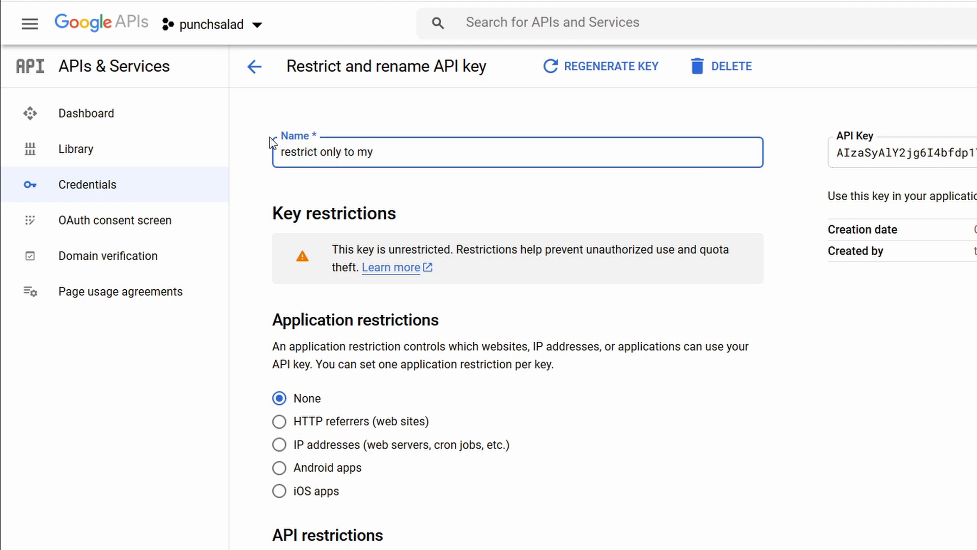
{"action": "type", "text": "website"}
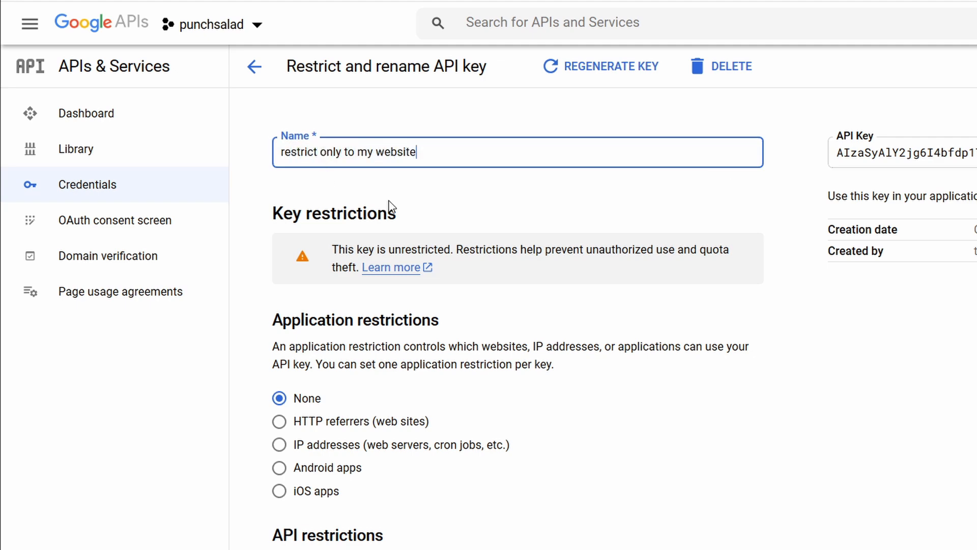
{"action": "scroll", "scroll_direction": "down", "scroll_amount": 3}
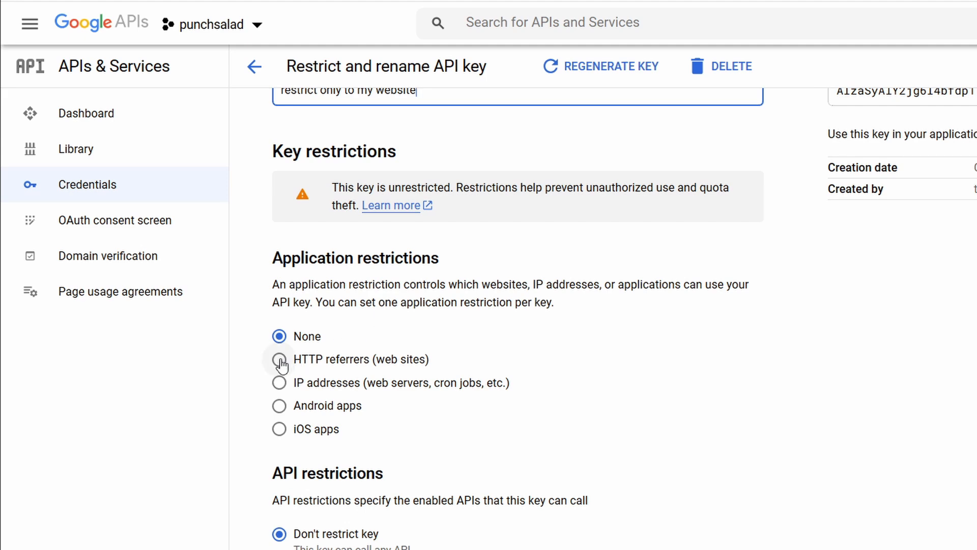
{"action": "left_click", "coordinate": [279, 359]}
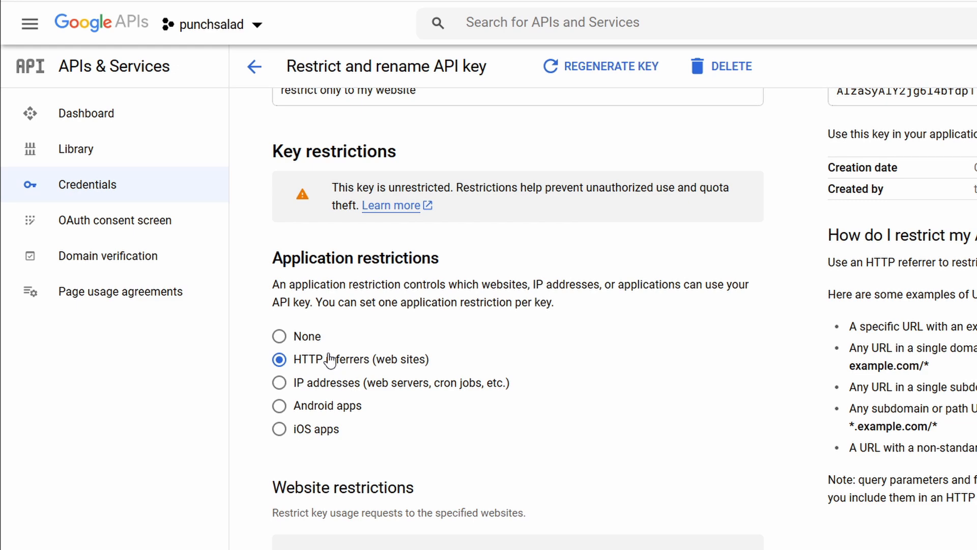
{"action": "scroll", "scroll_direction": "down", "scroll_amount": 3}
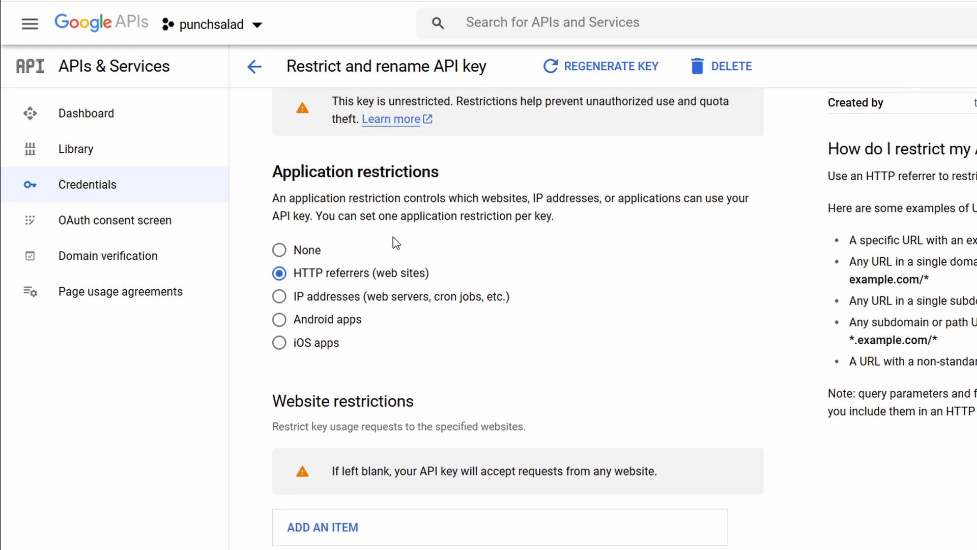
{"action": "scroll", "scroll_direction": "down", "scroll_amount": 3}
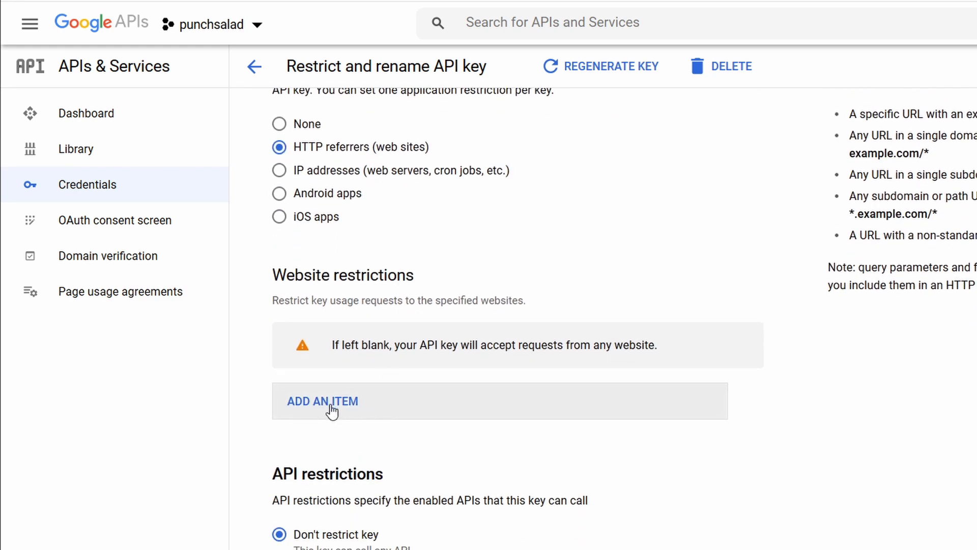
Add two website referrer entries: *.punchsalad.com and punchsalad.com
{"action": "left_click", "coordinate": [322, 401]}
{"action": "type", "text": "*.pun"}
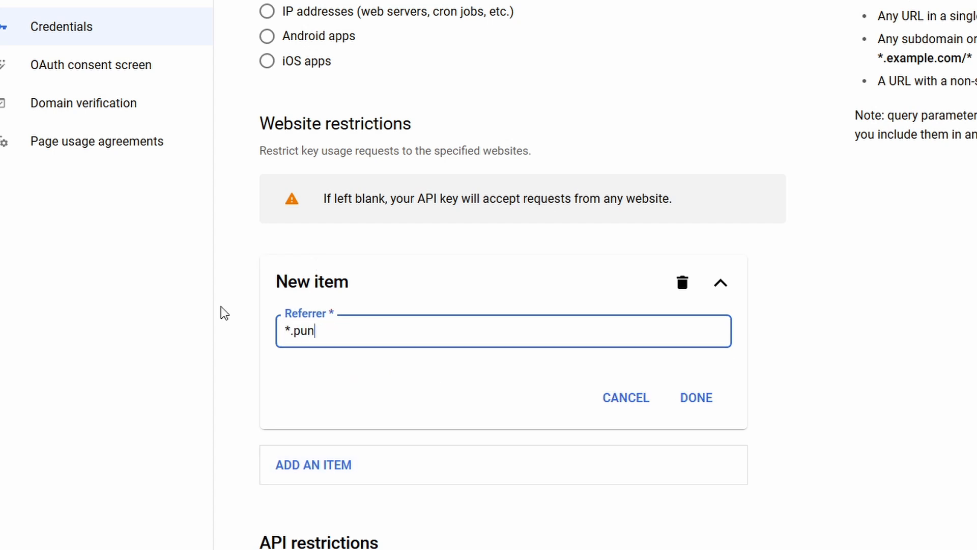
{"action": "type", "text": "chsalad.com"}
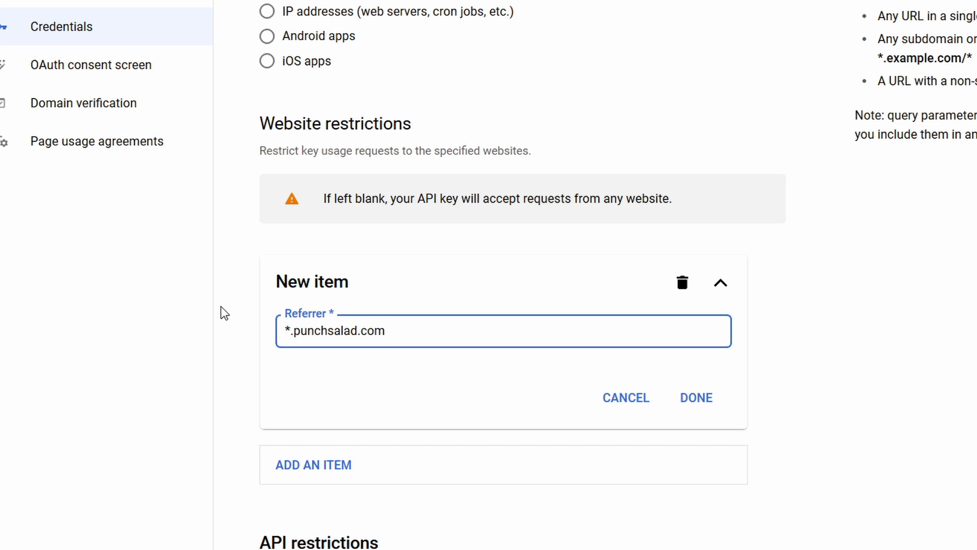
{"action": "left_click", "coordinate": [696, 397]}
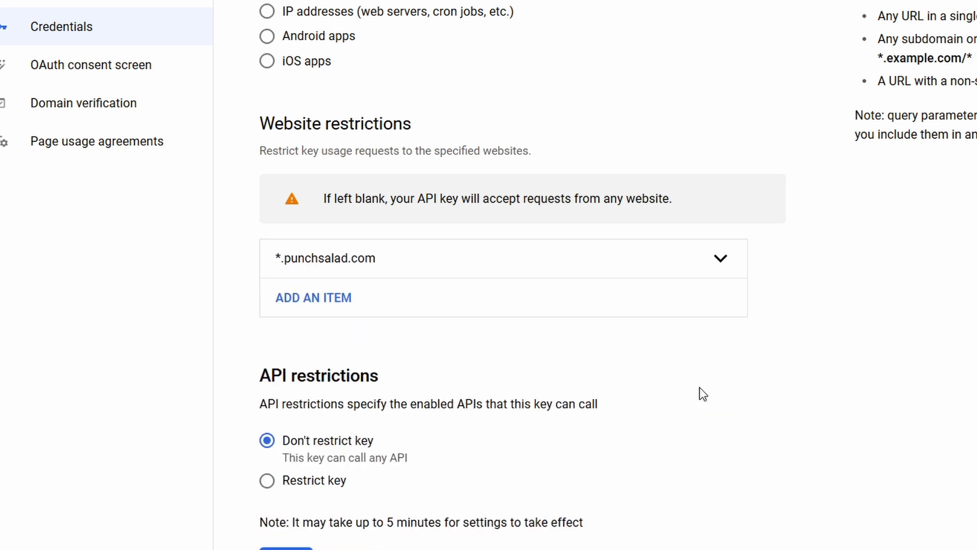
{"action": "left_click", "coordinate": [314, 297]}
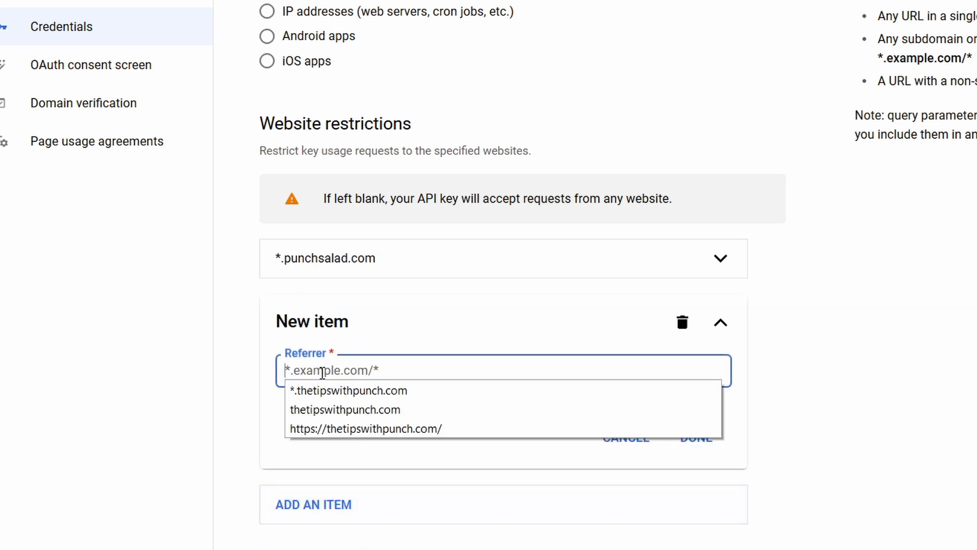
{"action": "type", "text": "punchsalad."}
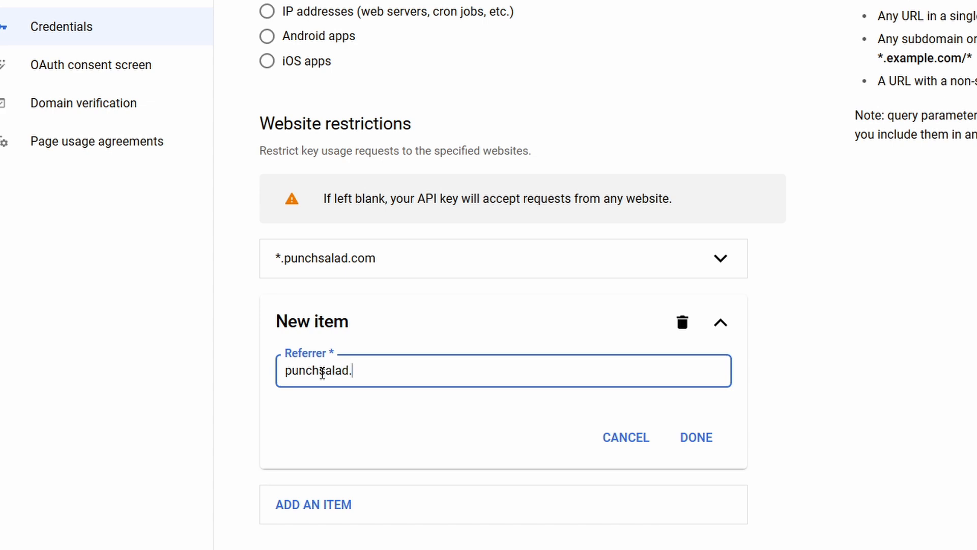
{"action": "type", "text": "com"}
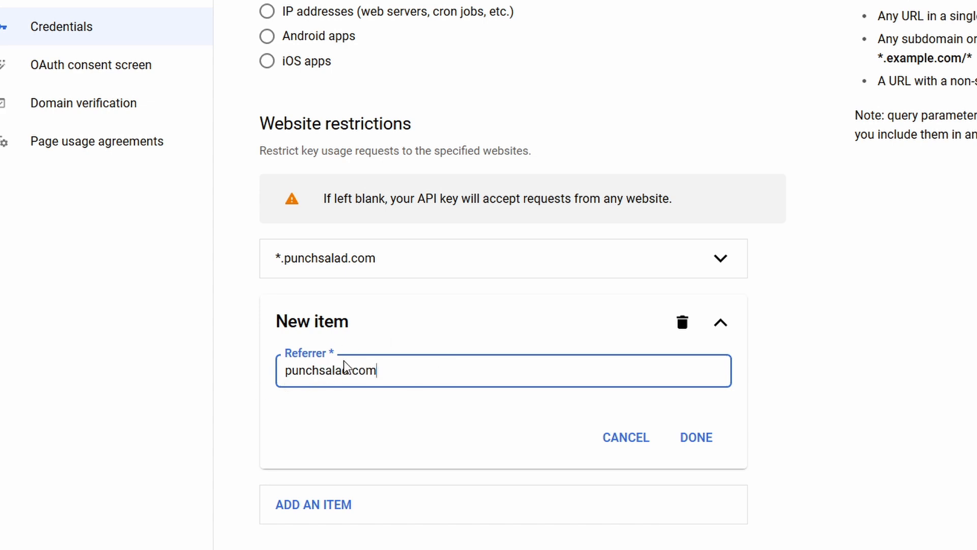
{"action": "left_click", "coordinate": [695, 436]}
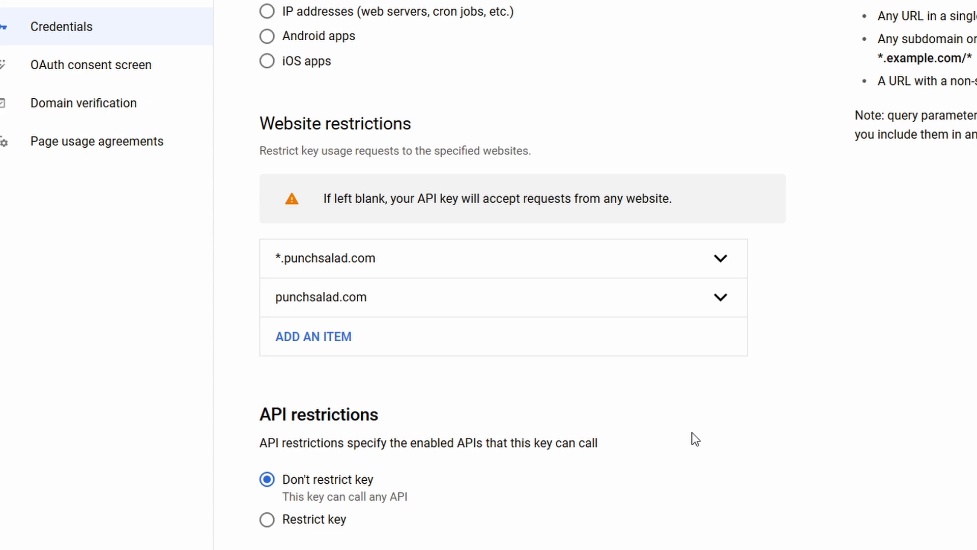
{"action": "mouse_move", "coordinate": [321, 296]}
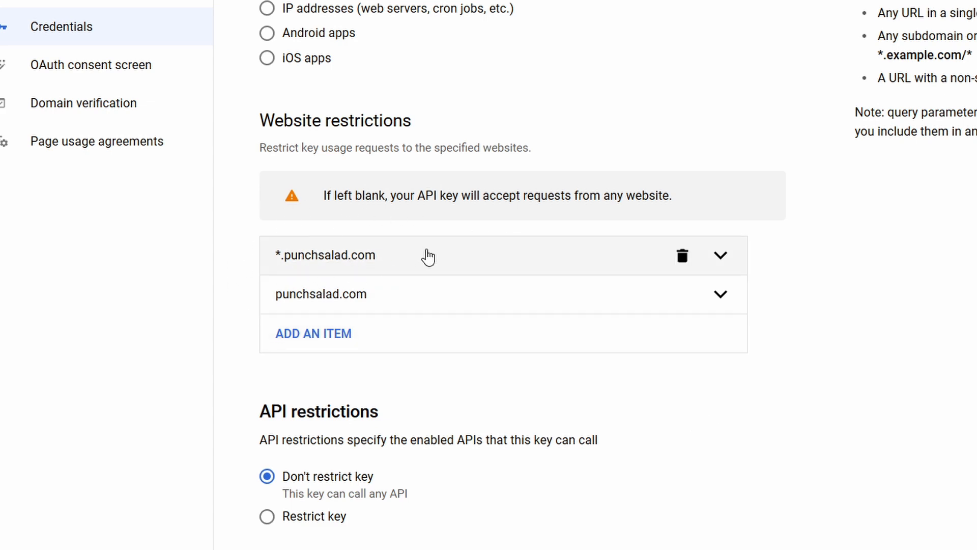
Limit the API key to Maps JavaScript API and Places API and save
{"action": "scroll", "scroll_direction": "down", "scroll_amount": 3}
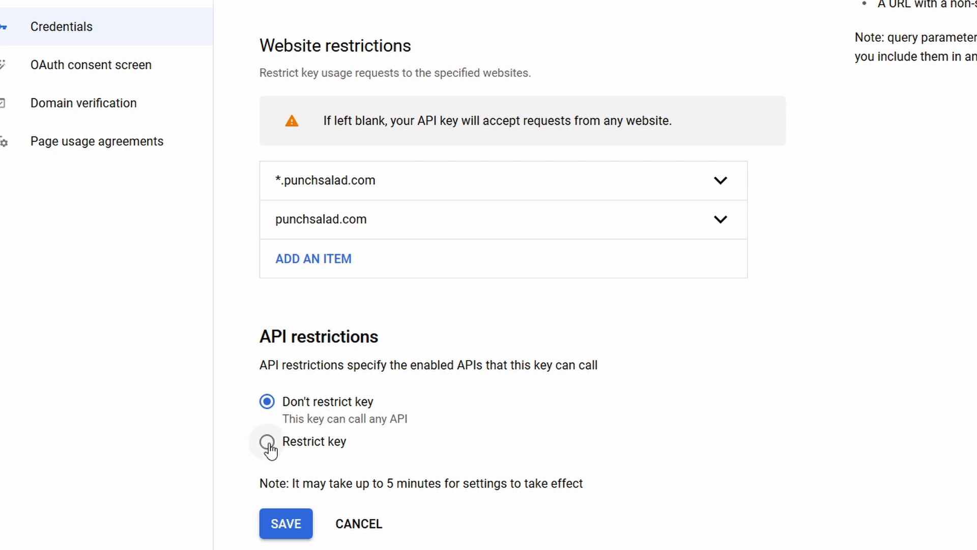
{"action": "left_click", "coordinate": [266, 441]}
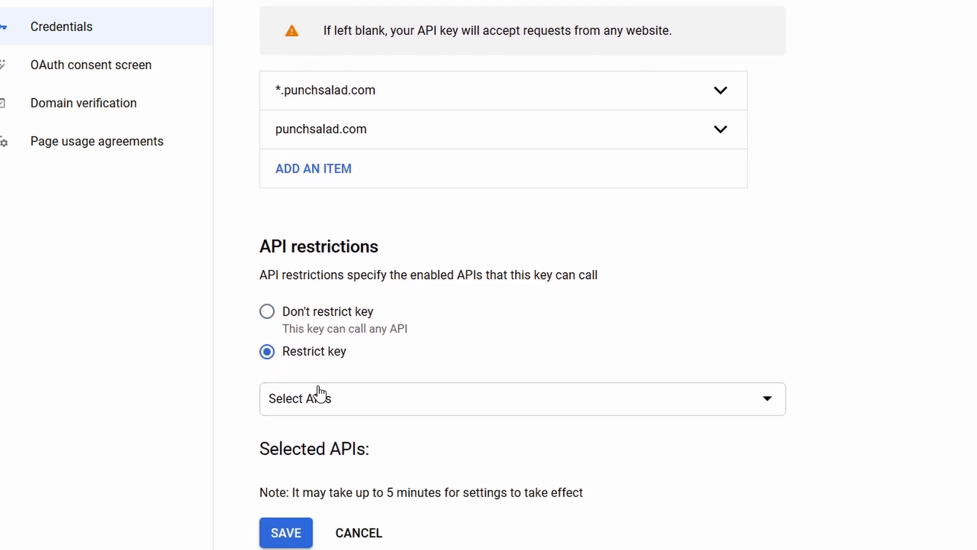
{"action": "left_click", "coordinate": [522, 398]}
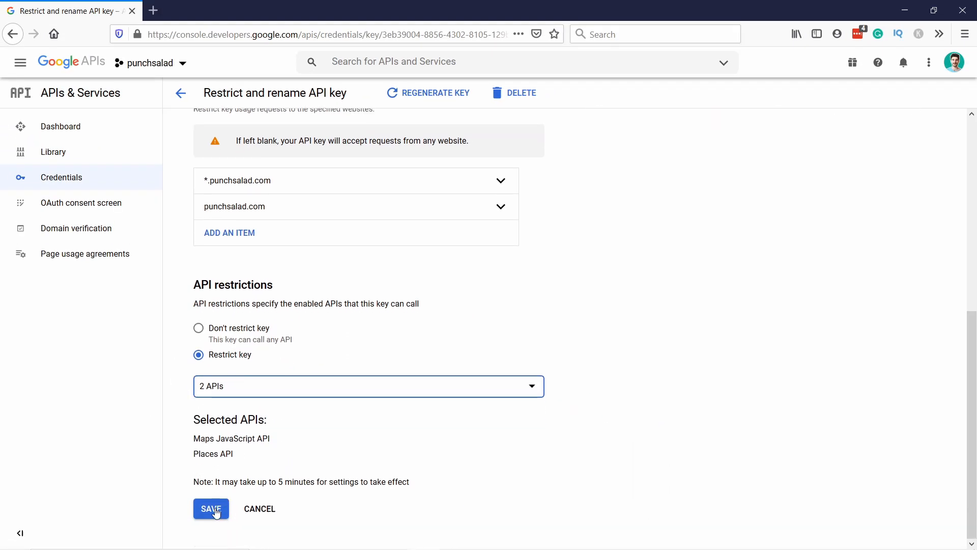
{"action": "left_click", "coordinate": [211, 509]}
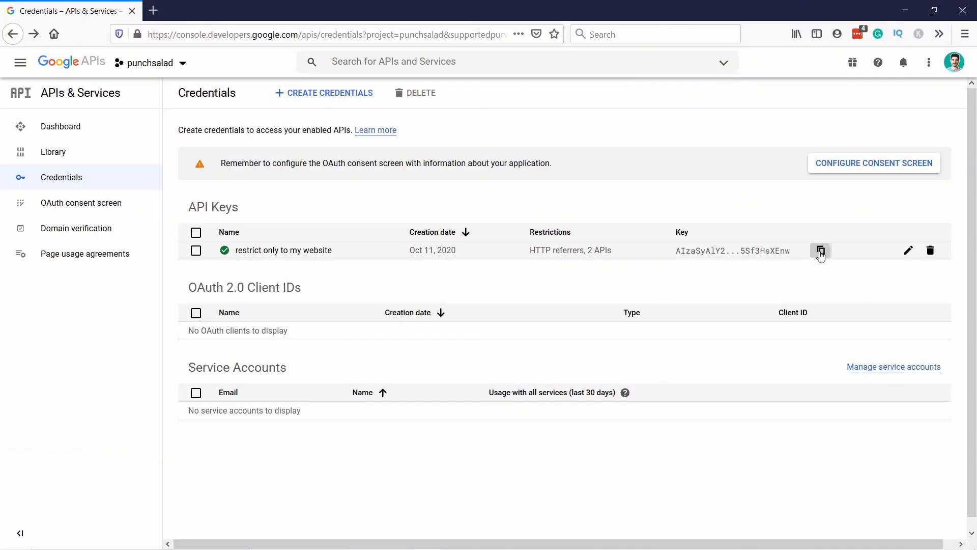
Copy the restricted API key for the WordPress Map element
{"action": "left_click", "coordinate": [821, 250]}
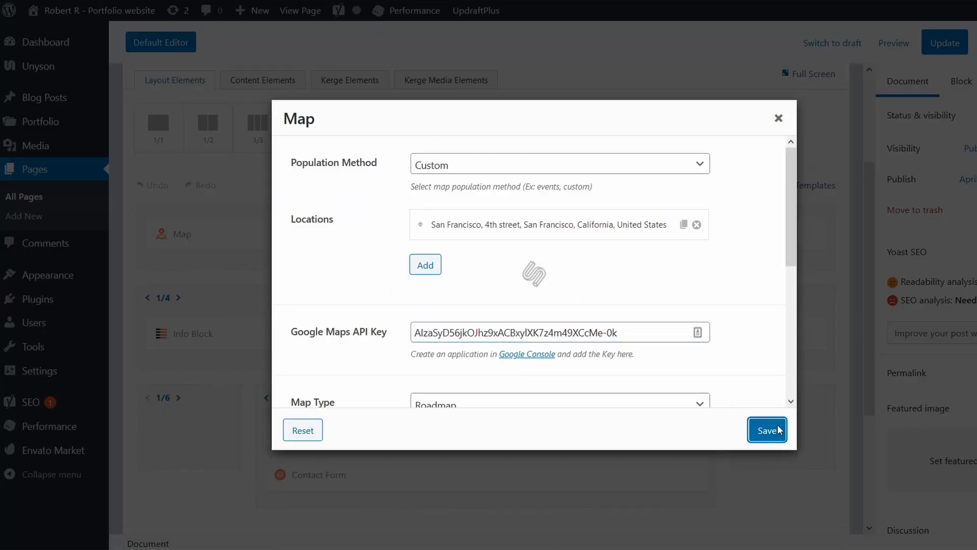
Save the Map element, update the Contact page, and view it live
{"action": "left_click", "coordinate": [767, 429]}
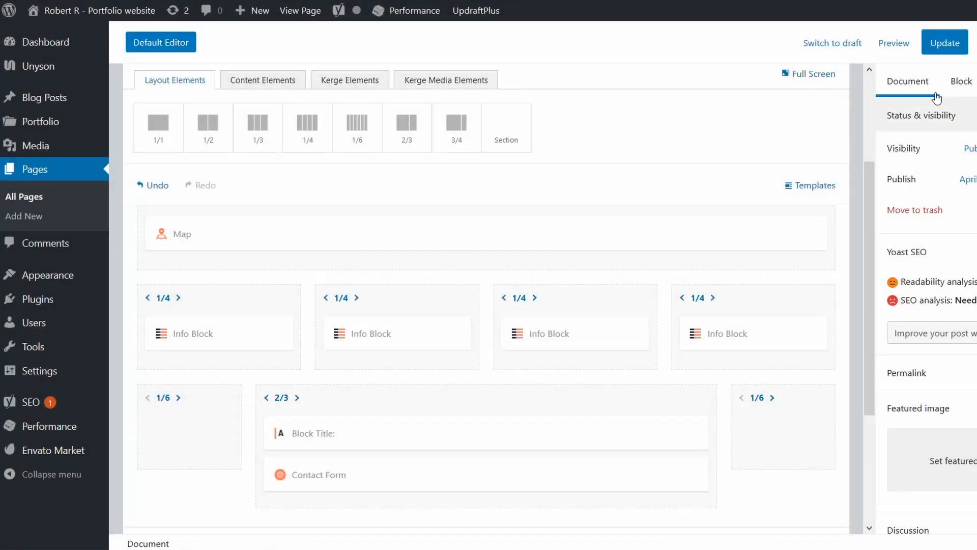
{"action": "left_click", "coordinate": [945, 42]}
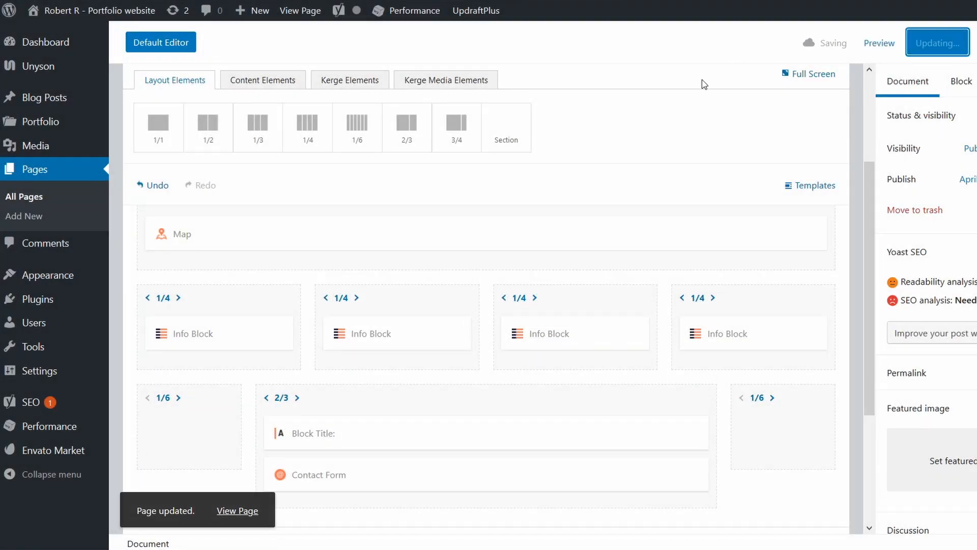
{"action": "left_click", "coordinate": [237, 511]}
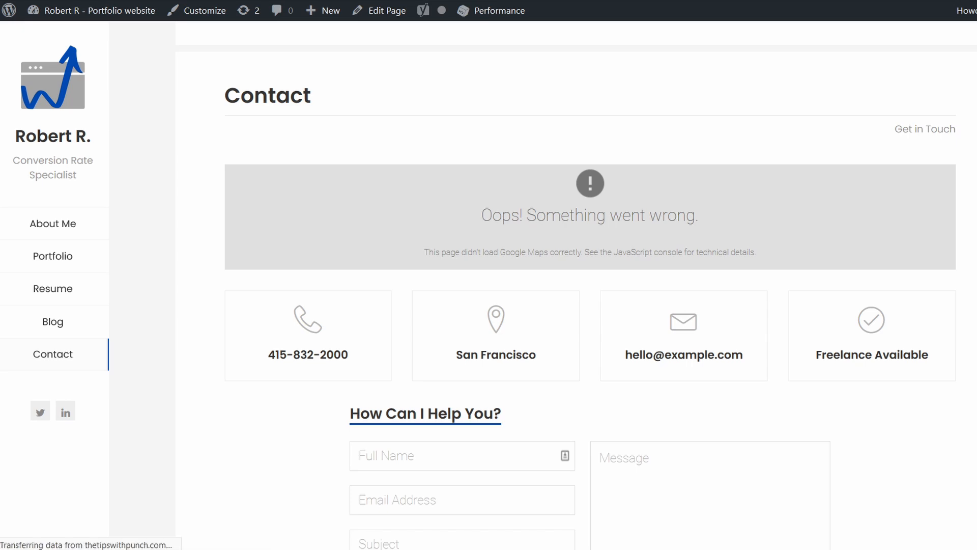
Reload the live page and scroll to the Contact section's map
{"action": "left_click", "coordinate": [53, 223]}
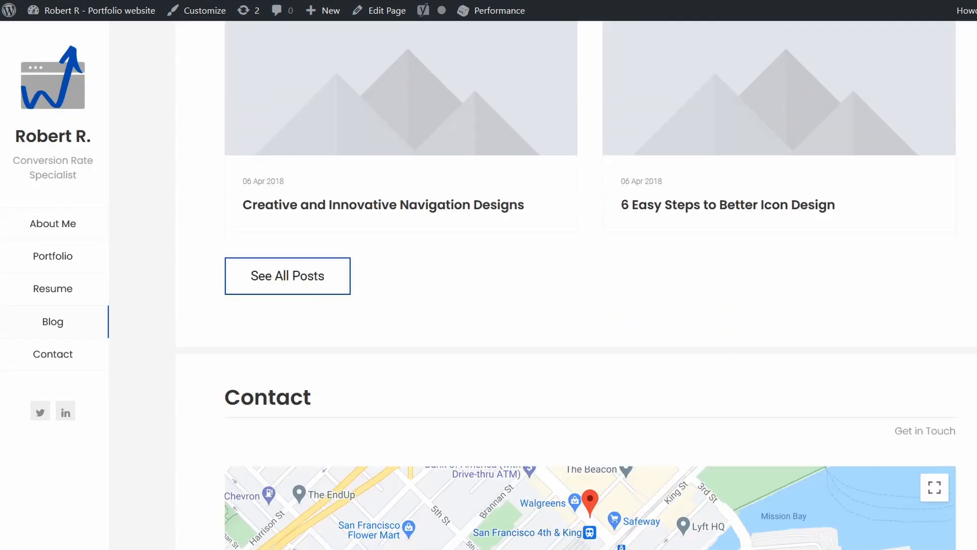
{"action": "scroll", "scroll_direction": "down", "scroll_amount": 3}
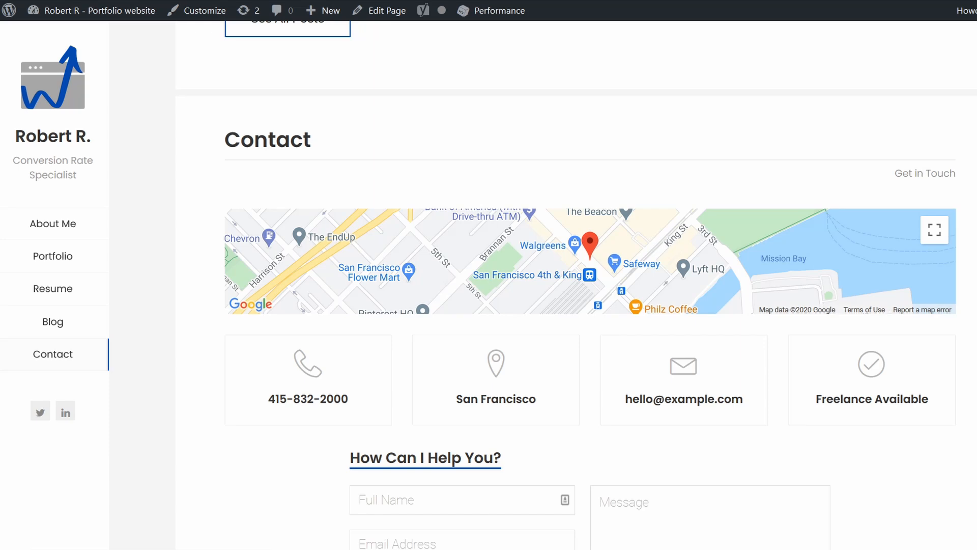
{"action": "mouse_move", "coordinate": [535, 262]}
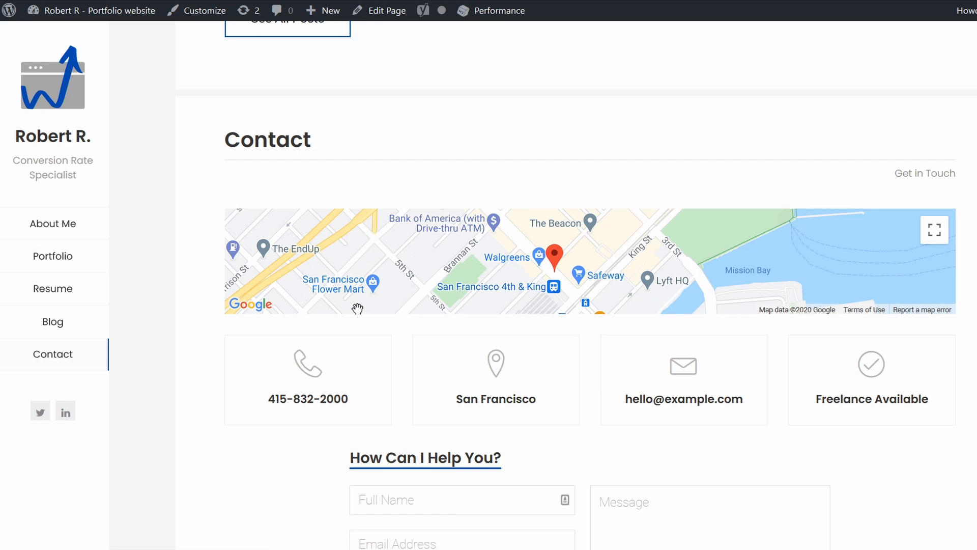
{"action": "mouse_move", "coordinate": [563, 267]}
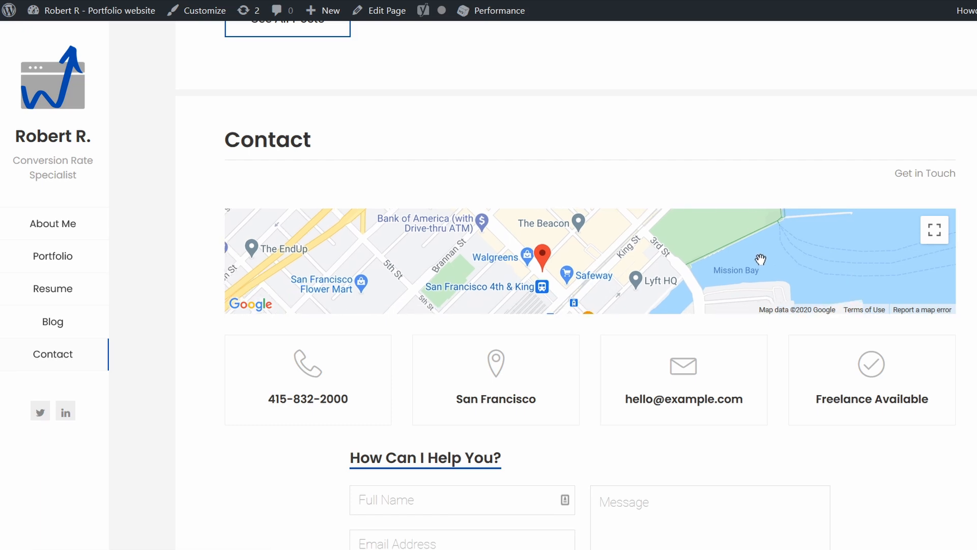
{"action": "mouse_move", "coordinate": [730, 259]}
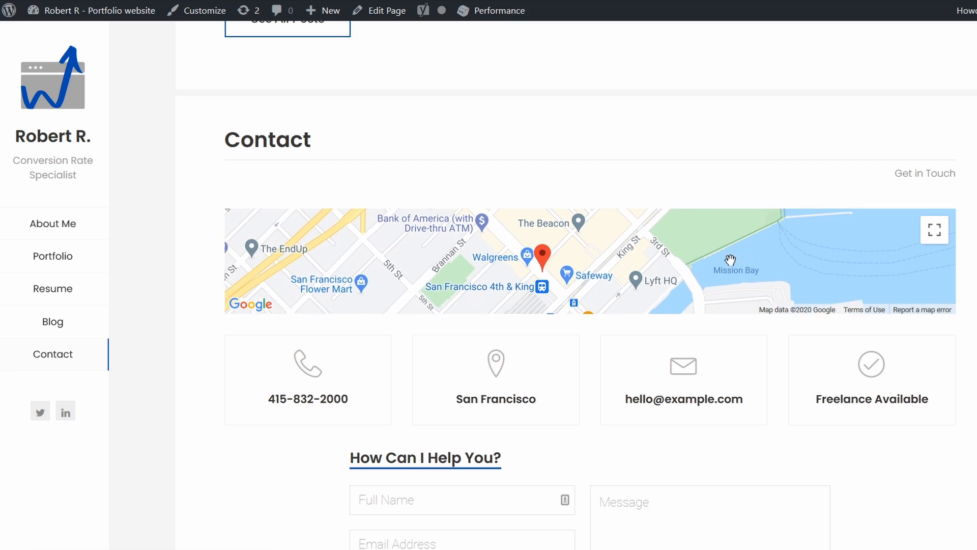